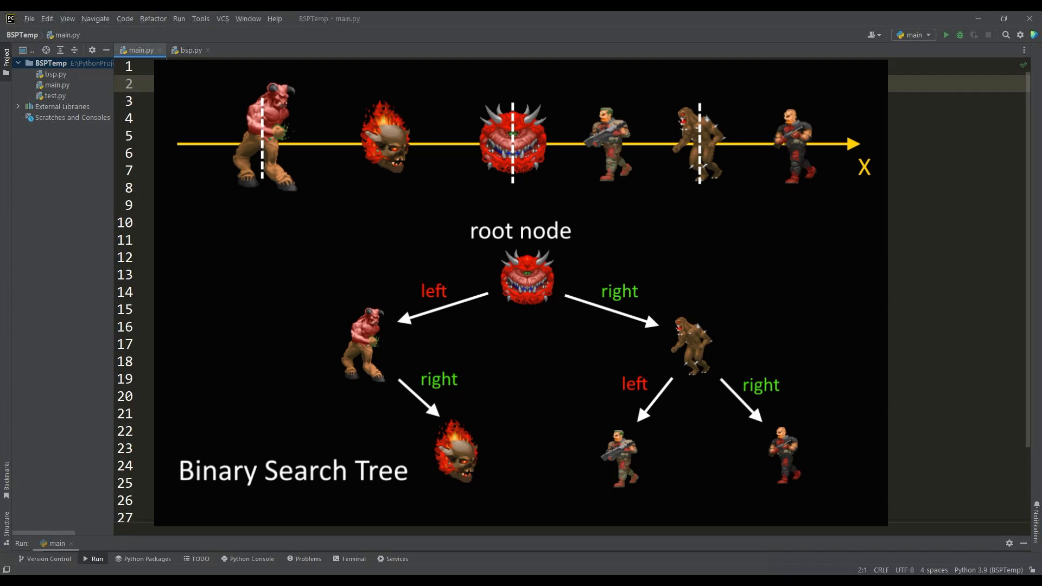
- Type a Node class, recursive insert and traverse, and a __main__ block calling traverse(root)
type("class Node:")
left_click(592, 205)
type("if __name__ == '")
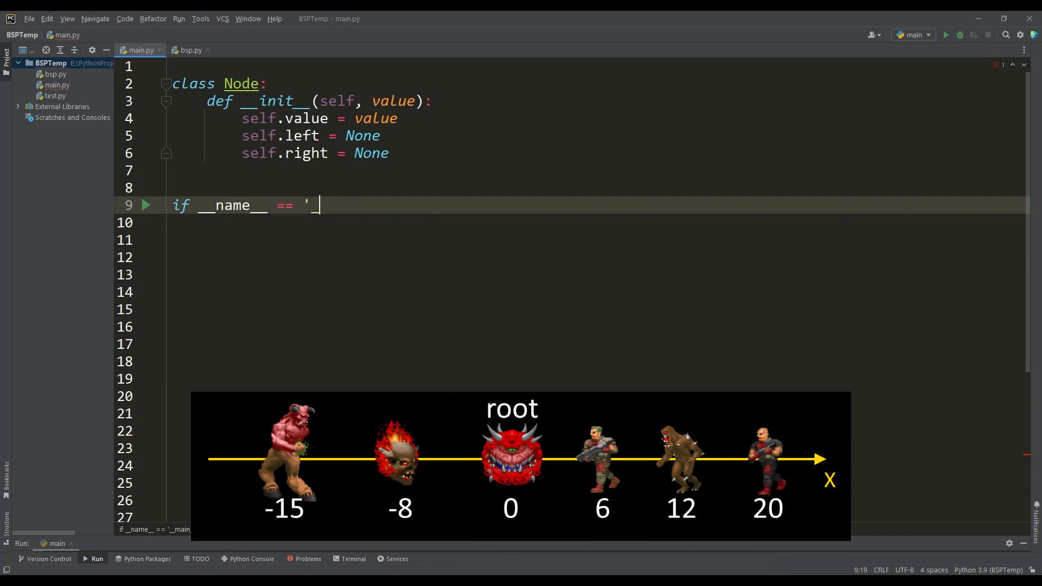
type("_main__':")
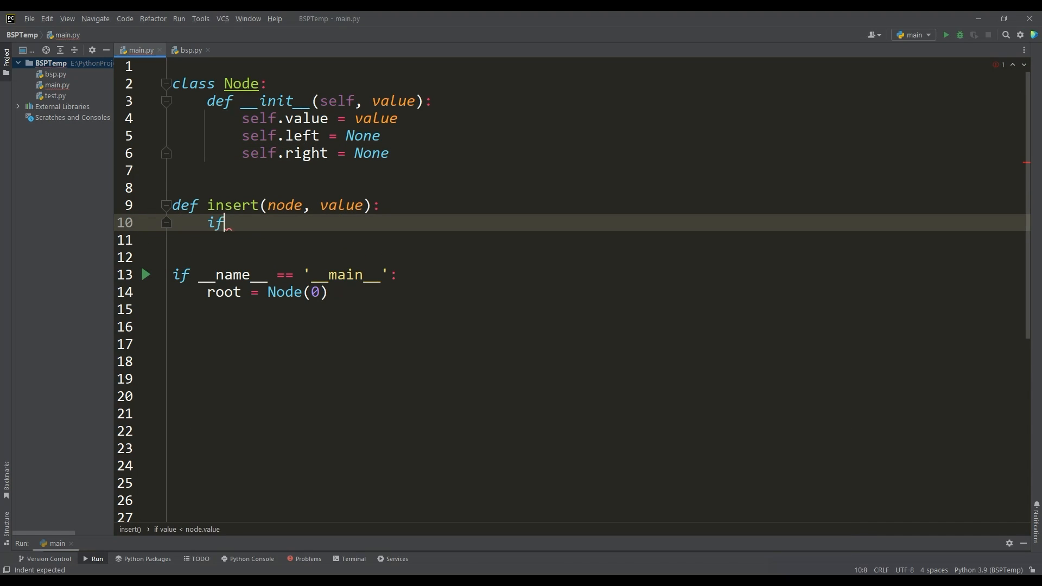
type("value < node.value:")
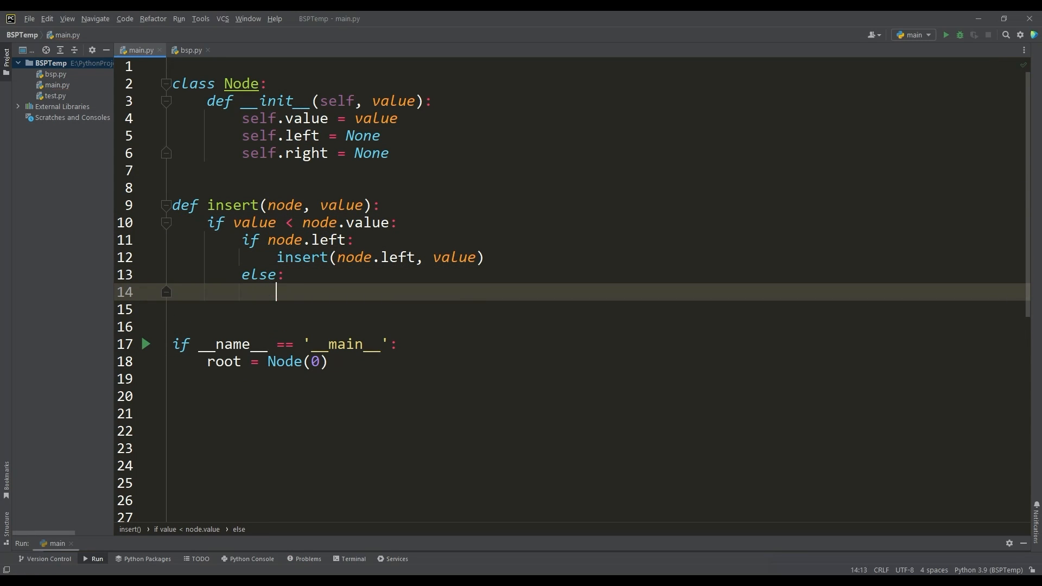
type("node.left = Node(value)")
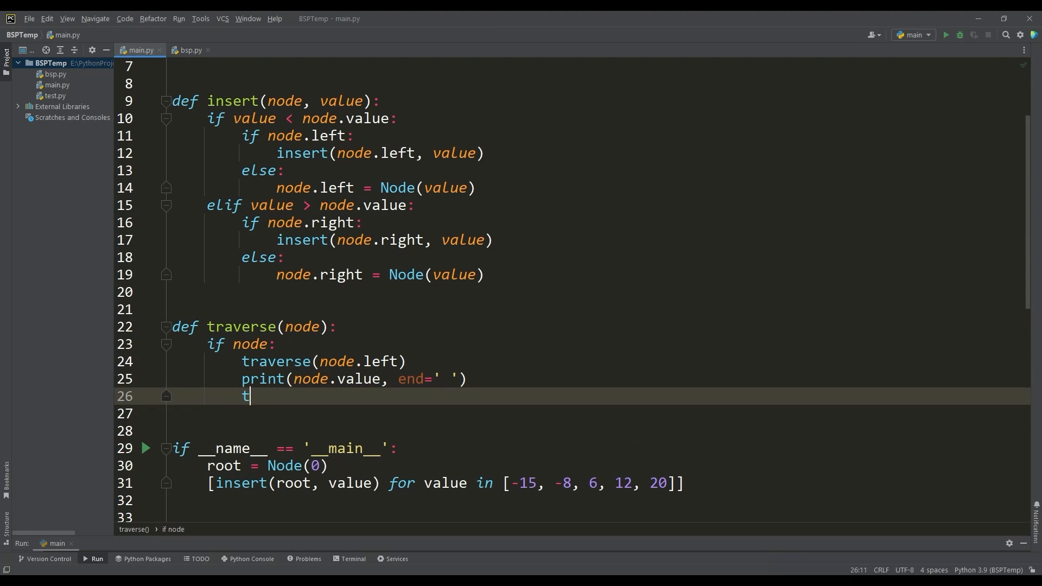
type("raverse(node.right)")
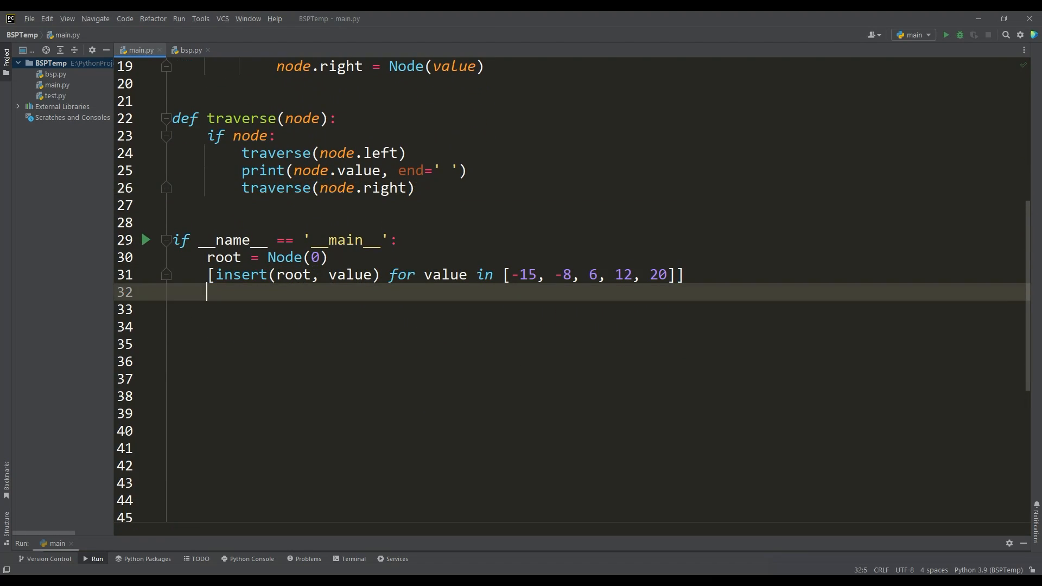
type("traverse(root)")
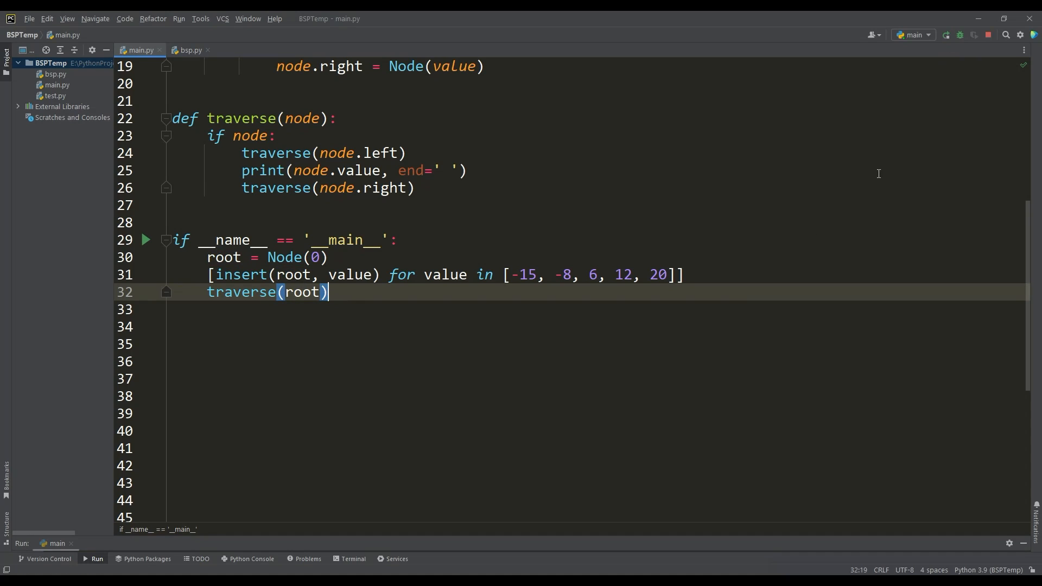
- Add player_pos to traverse, branch on player_pos <= node.value, and call with player_pos=4
left_click(946, 35)
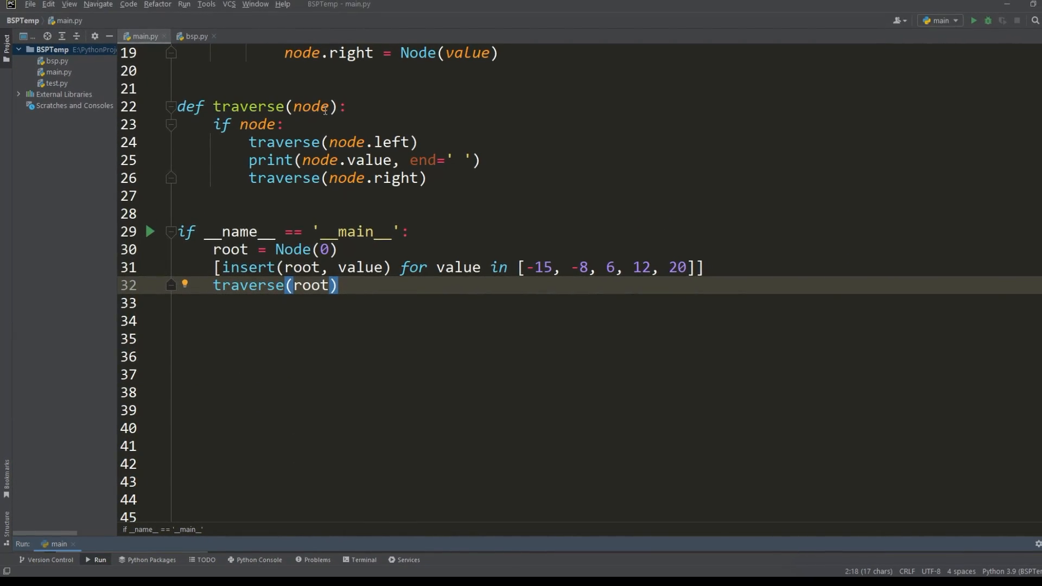
type(", player_pos")
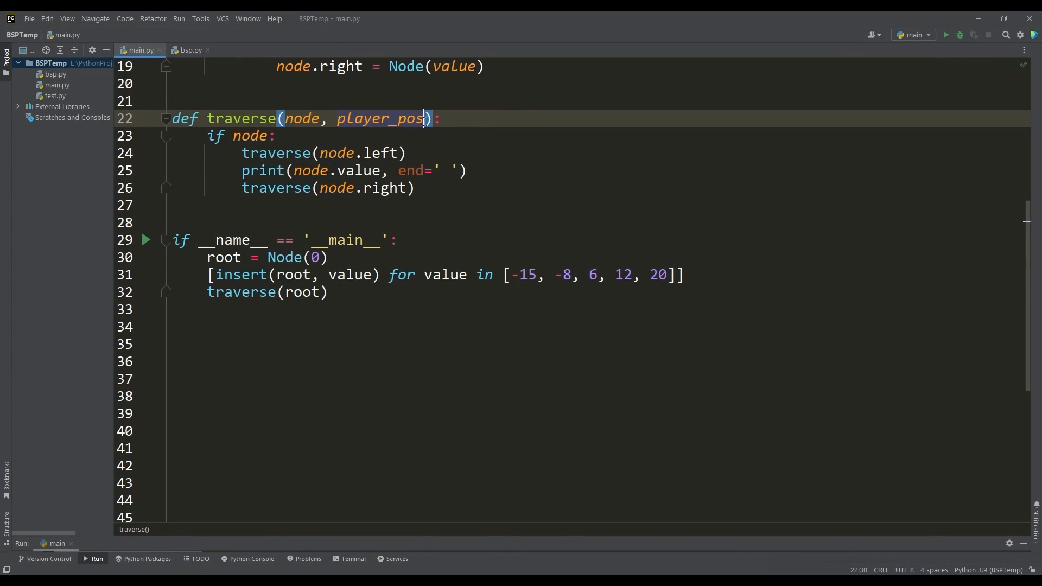
type("if player_pos <= node.value")
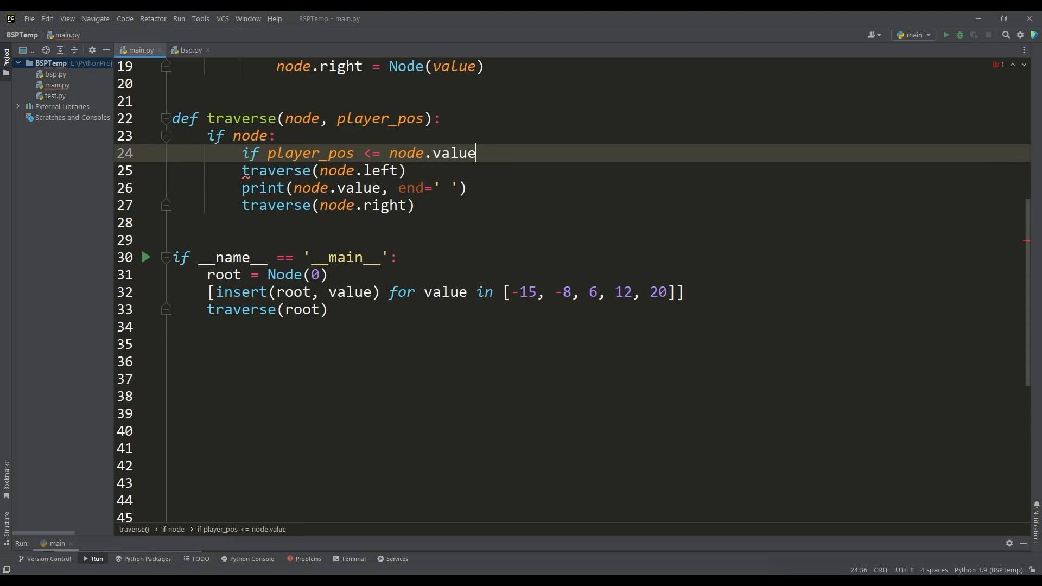
type(":")
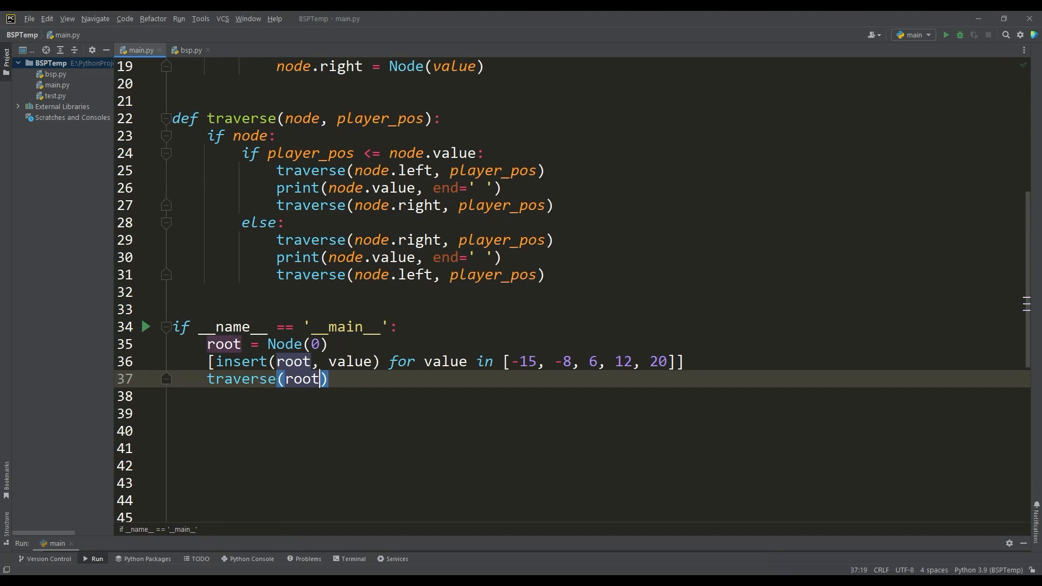
type(", player_pos=4")
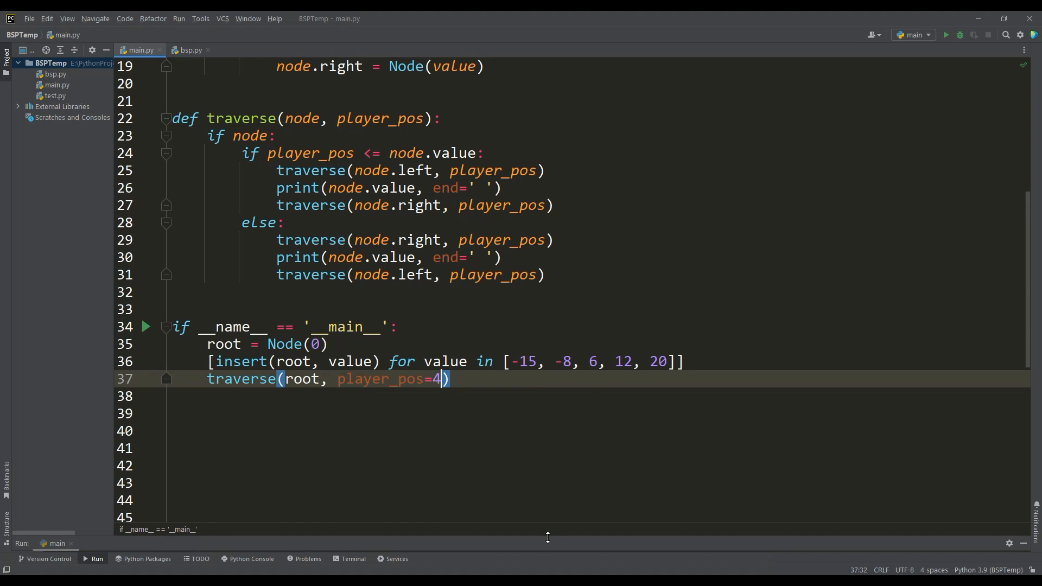
left_click(945, 35)
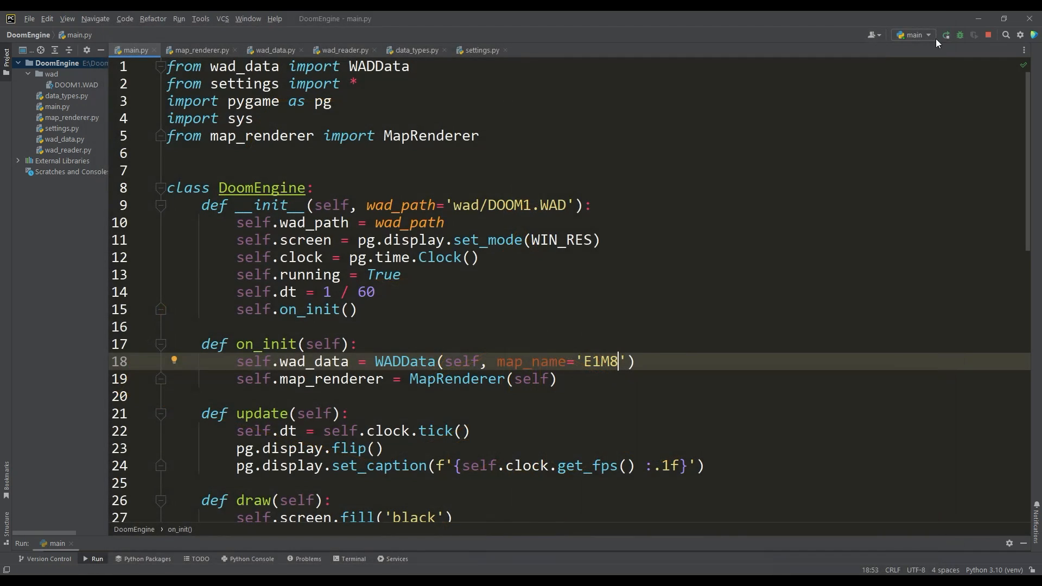
- Run the engine on map E1M1, then view the Thing class slots in data_types.py
left_click(946, 35)
type("1")
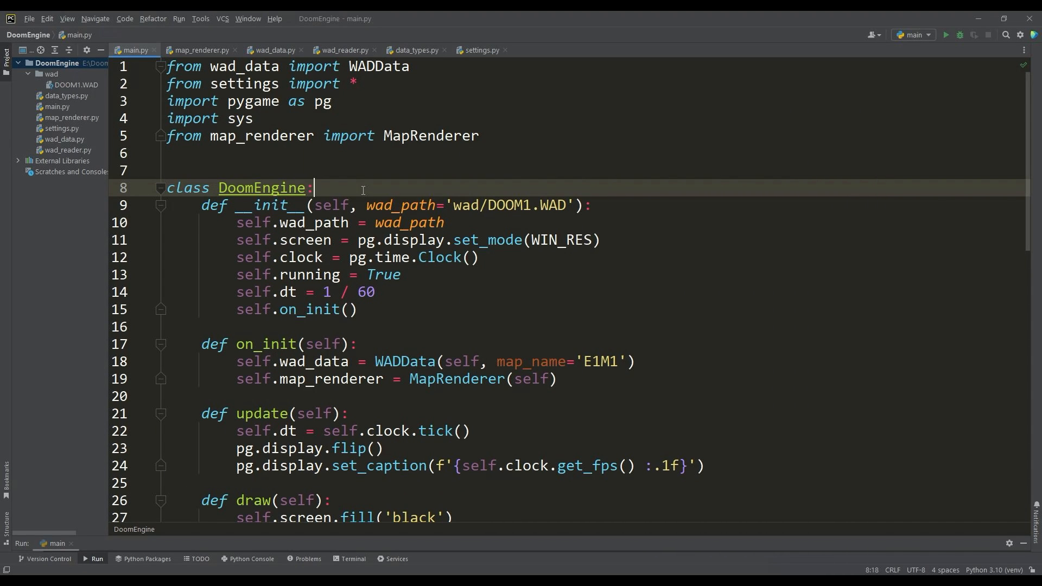
left_click(415, 49)
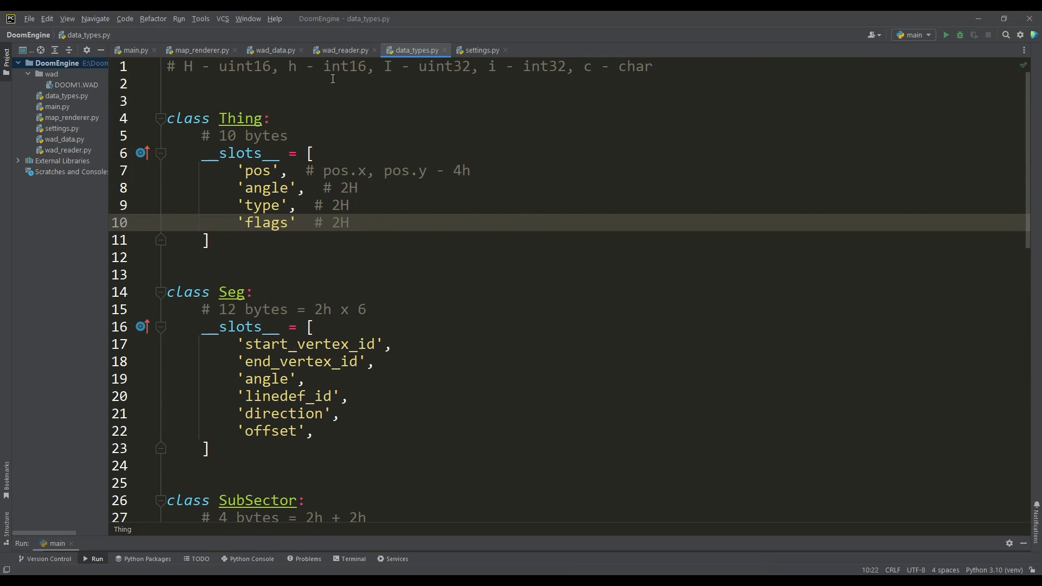
- Write read_thing() in wad_reader.py and load self.nodes with read_node in wad_data.py
left_click(343, 49)
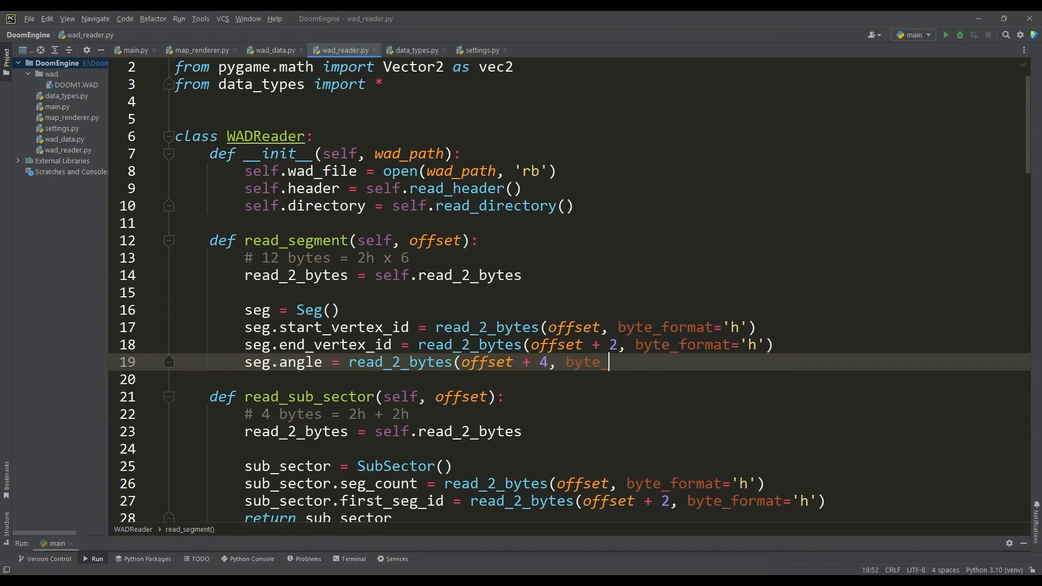
type("format='h')")
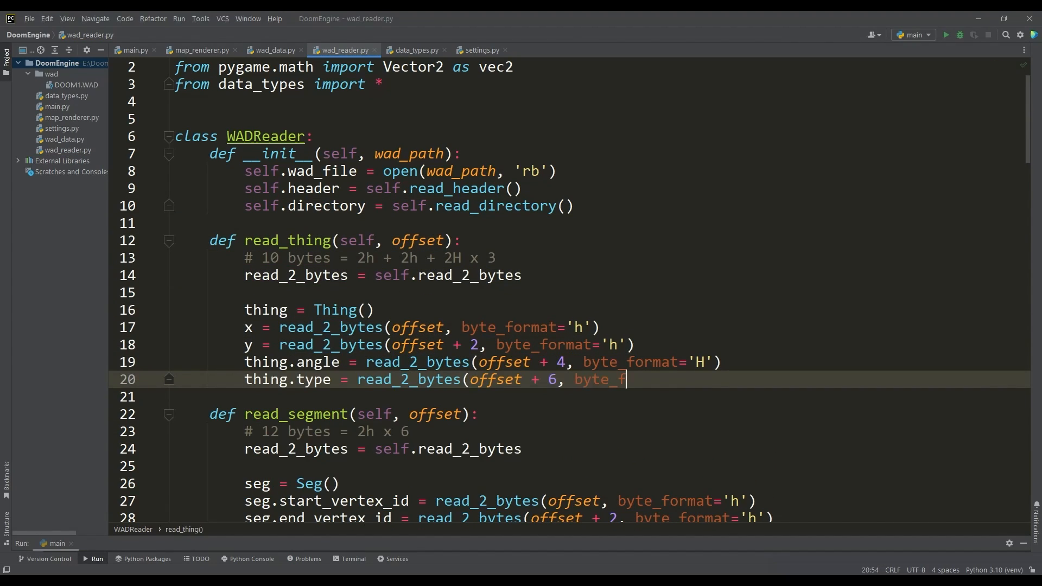
type("ormat='H')")
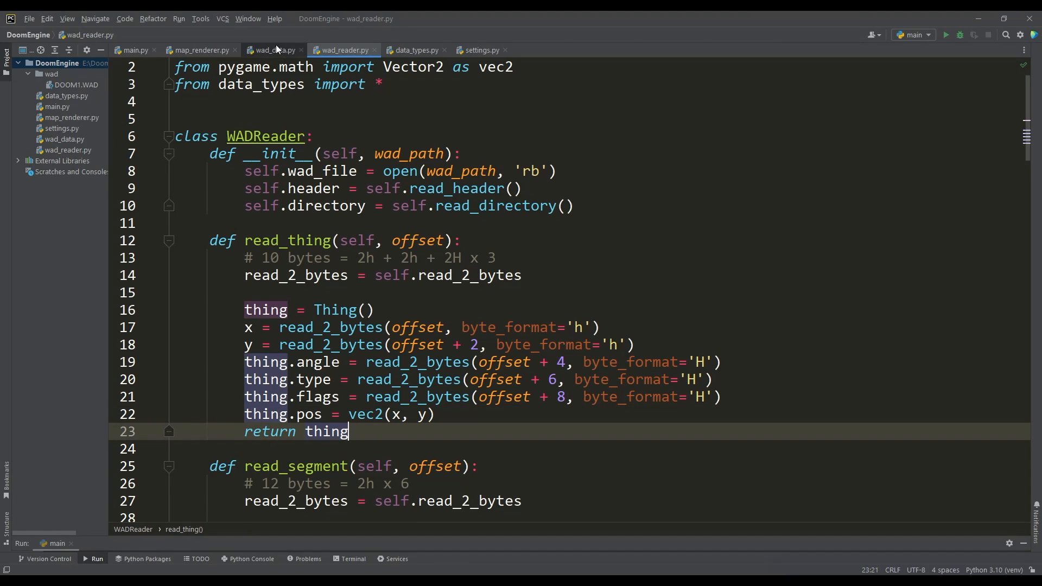
left_click(272, 50)
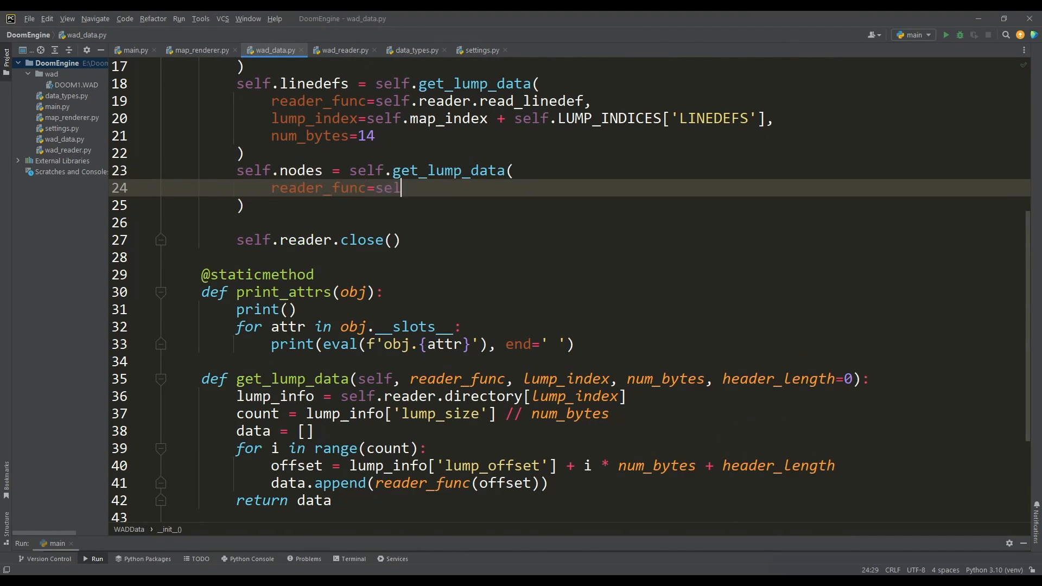
type("f.reader.read_node,")
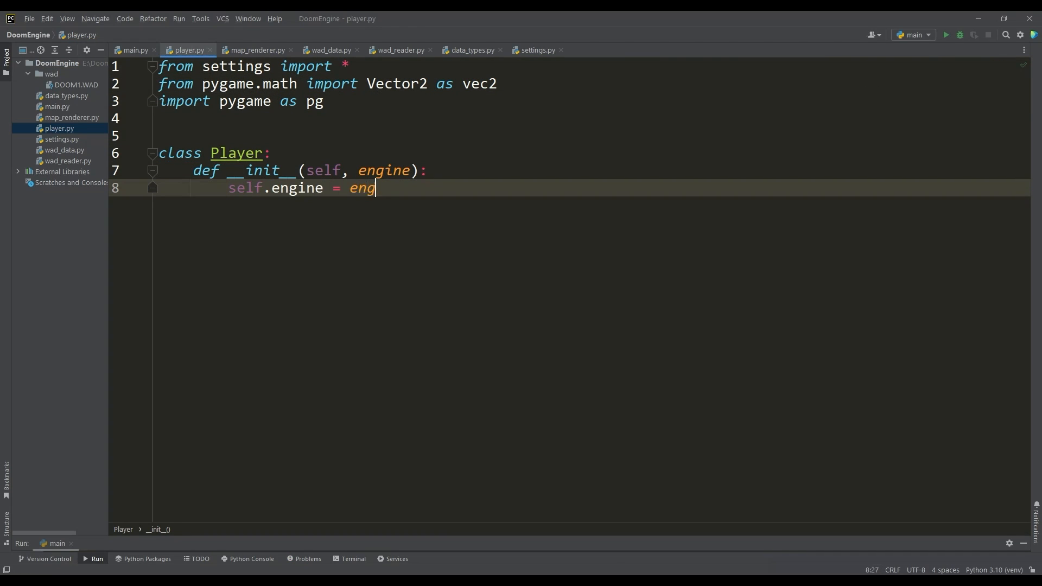
- Give Player an __init__ storing engine, things[0], pos and angle, plus update() with pass
type("ine")
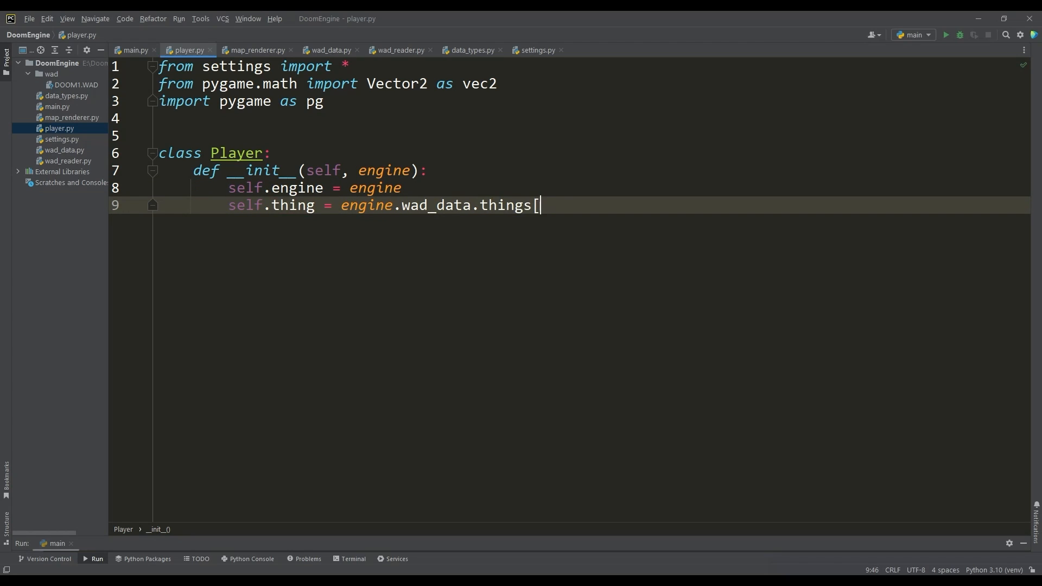
type("0]")
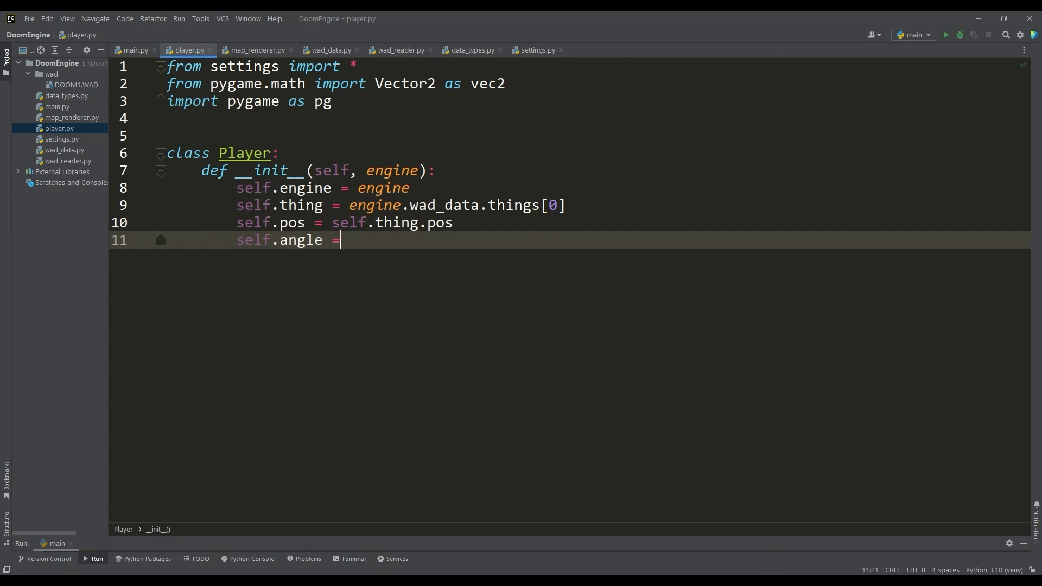
type("self.thing.angle")
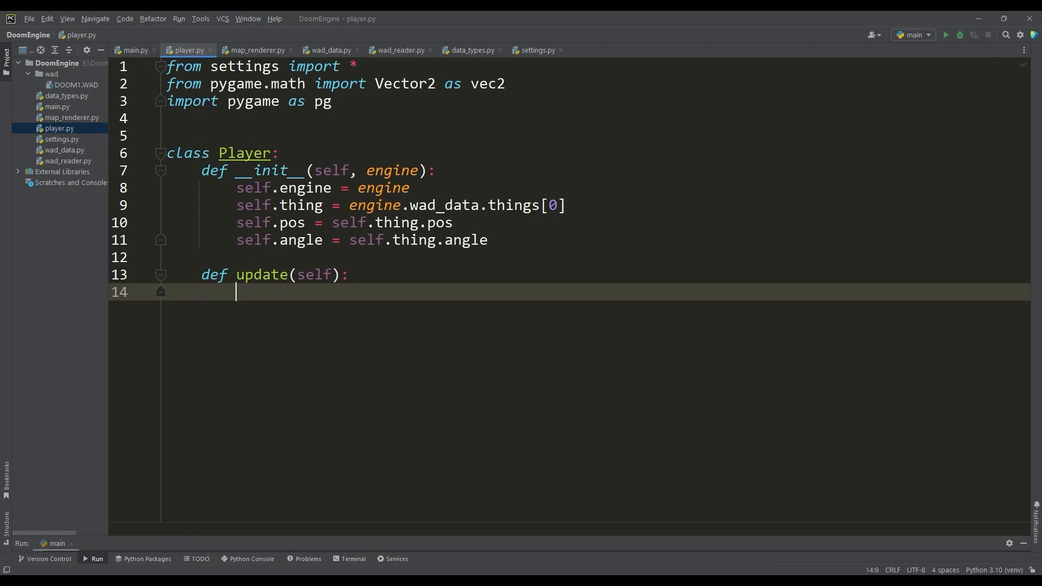
type("pass")
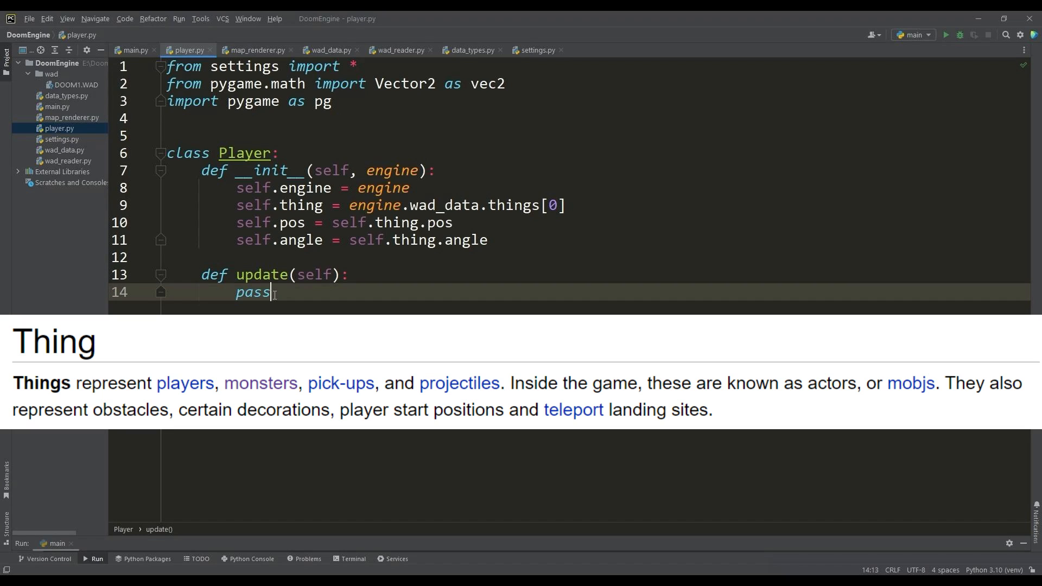
- Import Player in main.py, create and update self.player, and start bsp.py
left_click(133, 50)
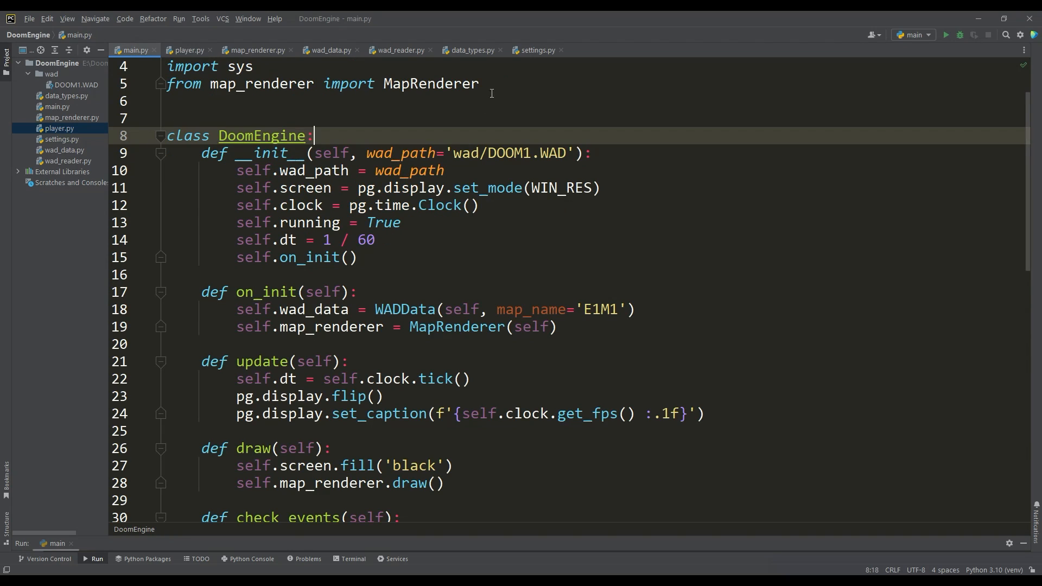
type("from player import Player")
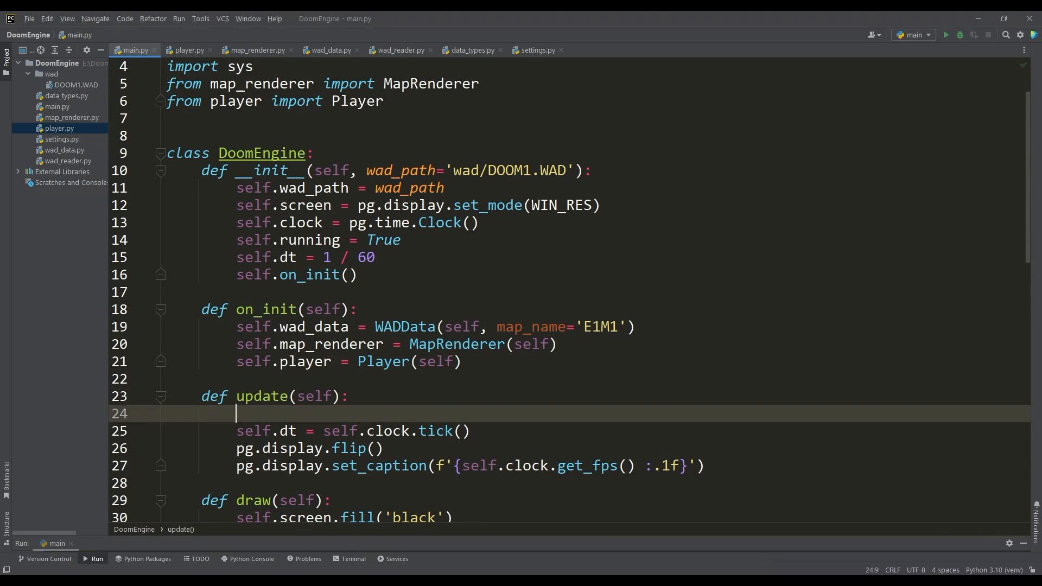
type("self.player.update()")
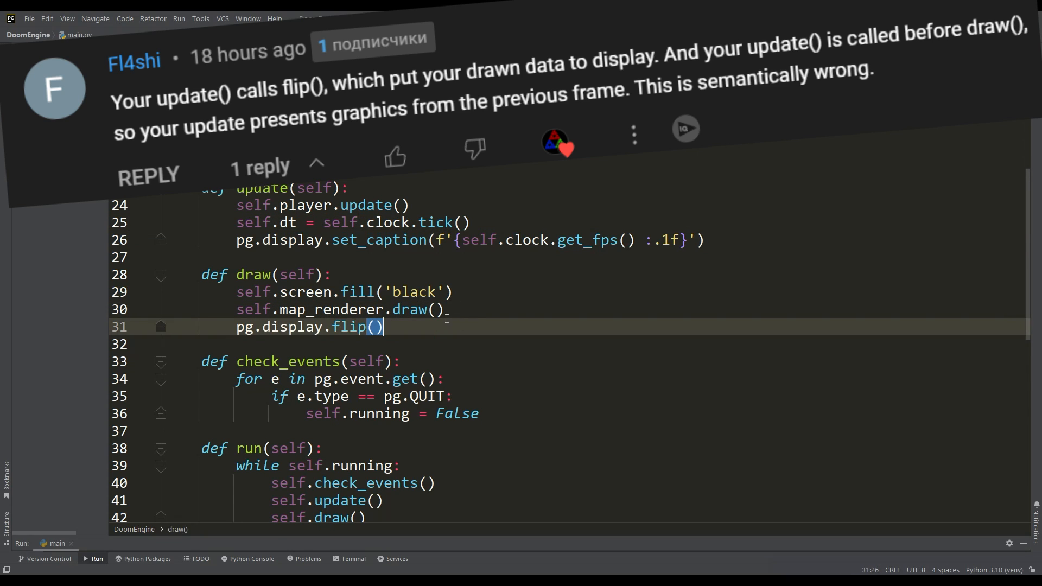
left_click(255, 50)
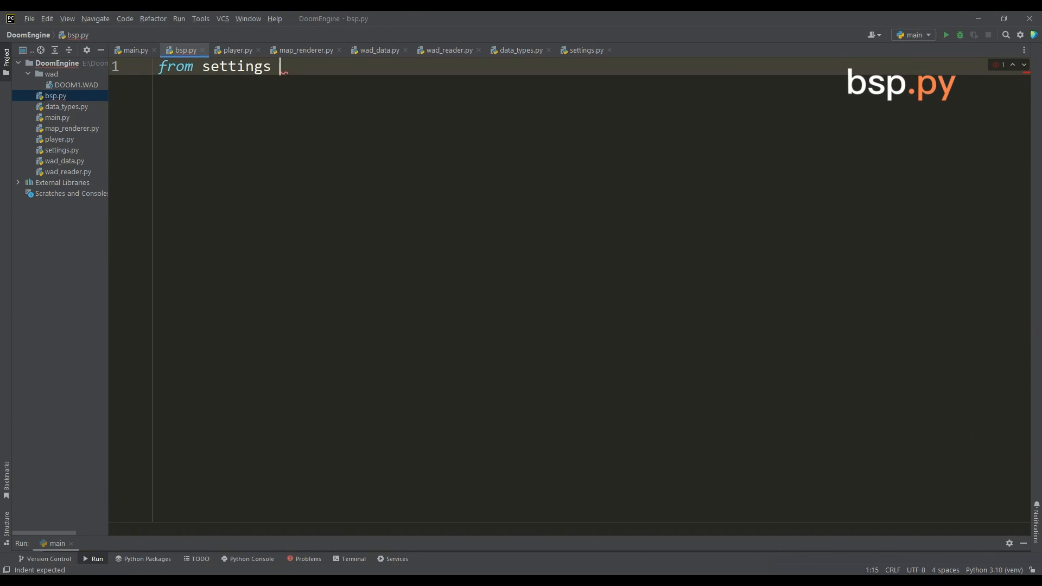
- Write a BSP class storing the engine's player, nodes, sub-sectors and segs from wad_data
type("import *")
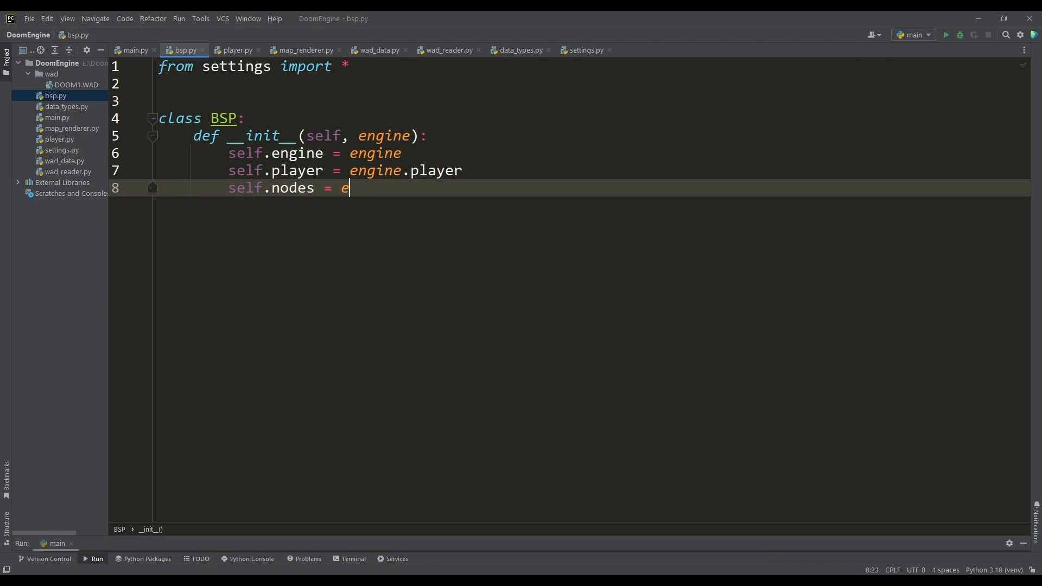
type("ngine.wad_data.nodes")
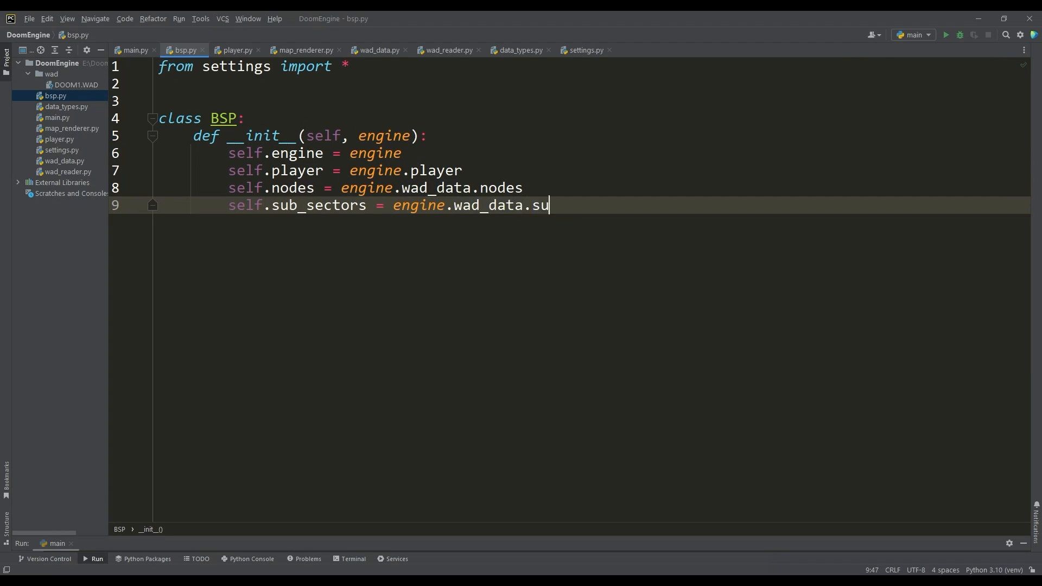
type("b_sectors")
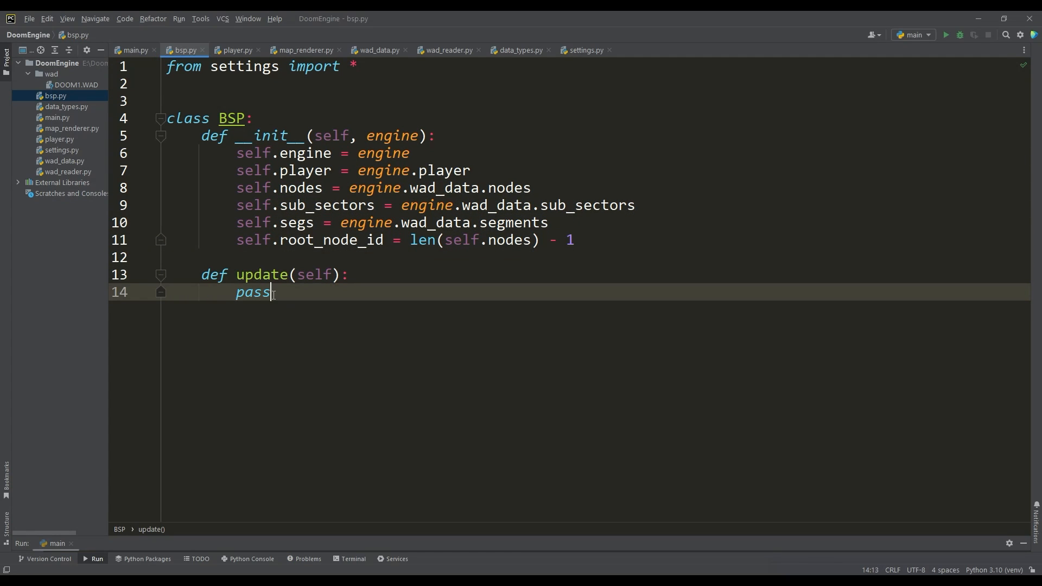
left_click(135, 50)
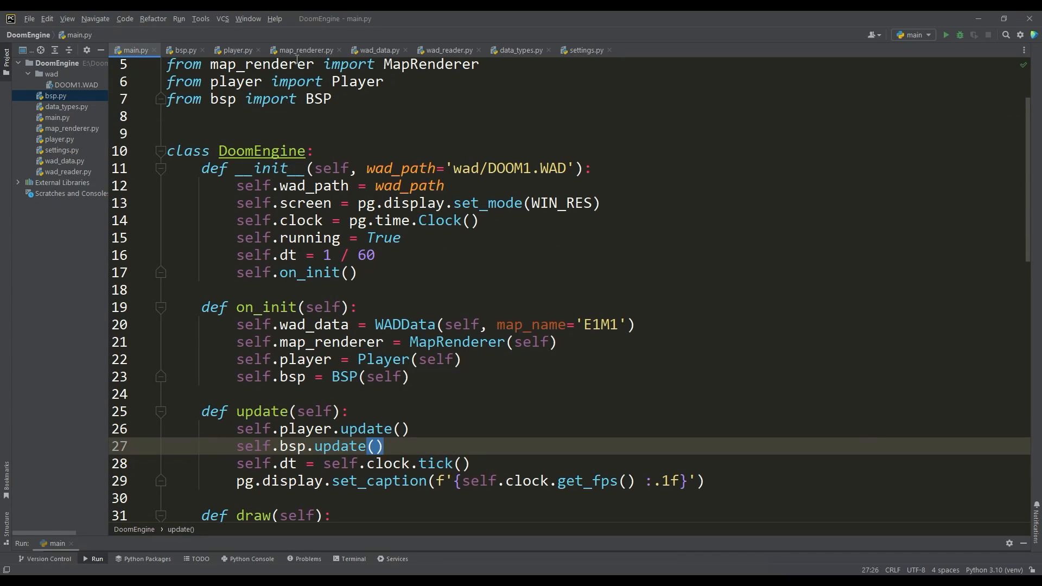
- Draw the root node's partition line via draw_node in map_renderer.py and run the engine
left_click(303, 50)
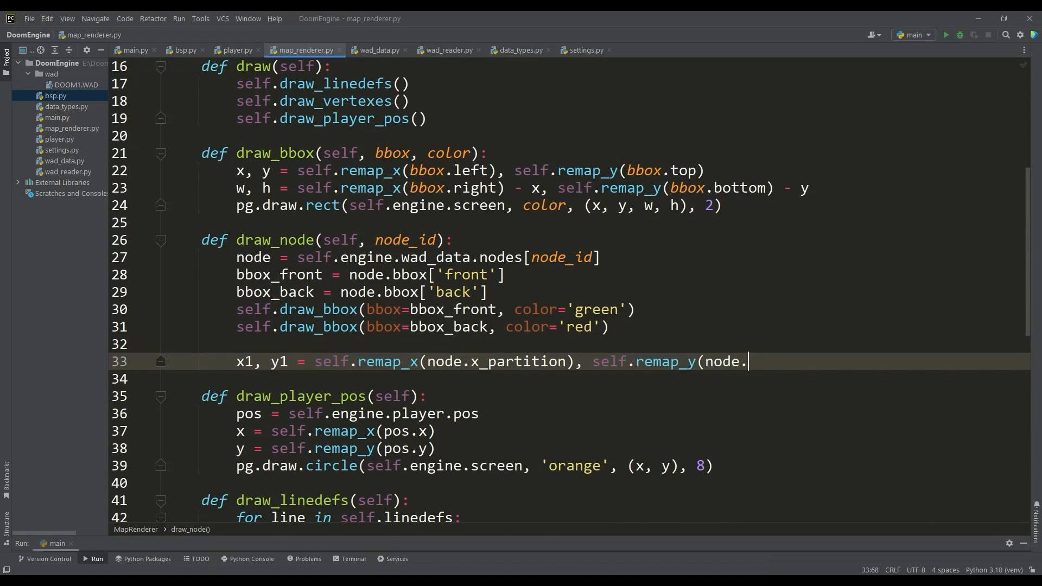
type("y_partition)")
type("pg.draw.line(self.engine.screen, 'blue', (x1, y1), (x2, y2), 4")
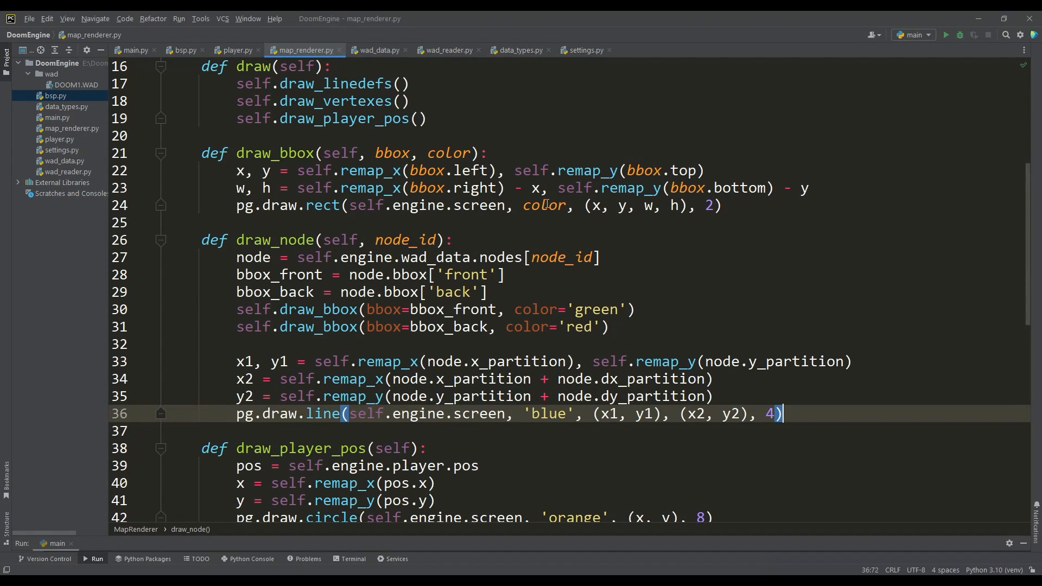
type("self.draw_node(node_id=self.engine.bsp.root_node_id)")
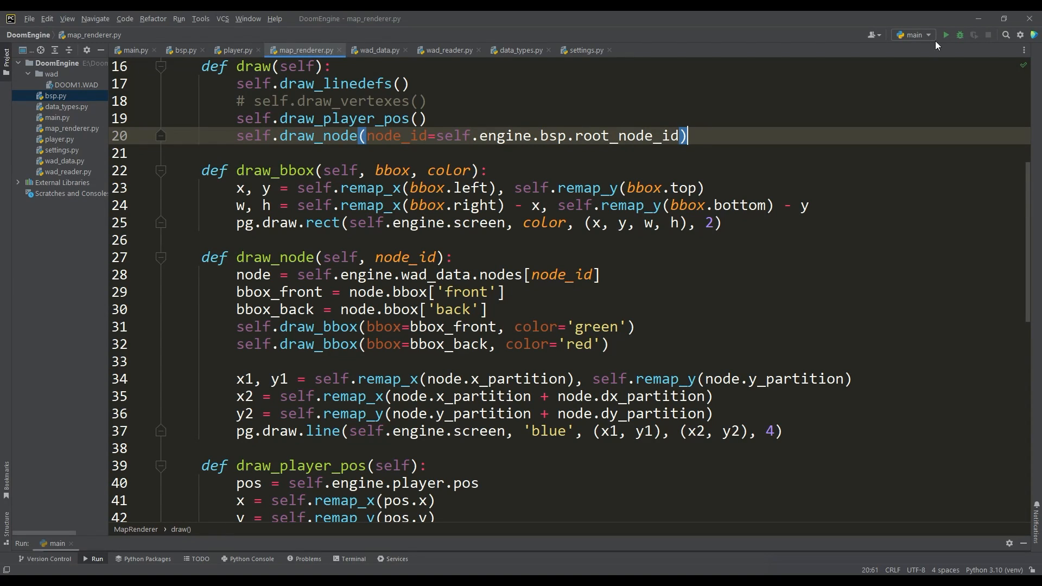
left_click(944, 35)
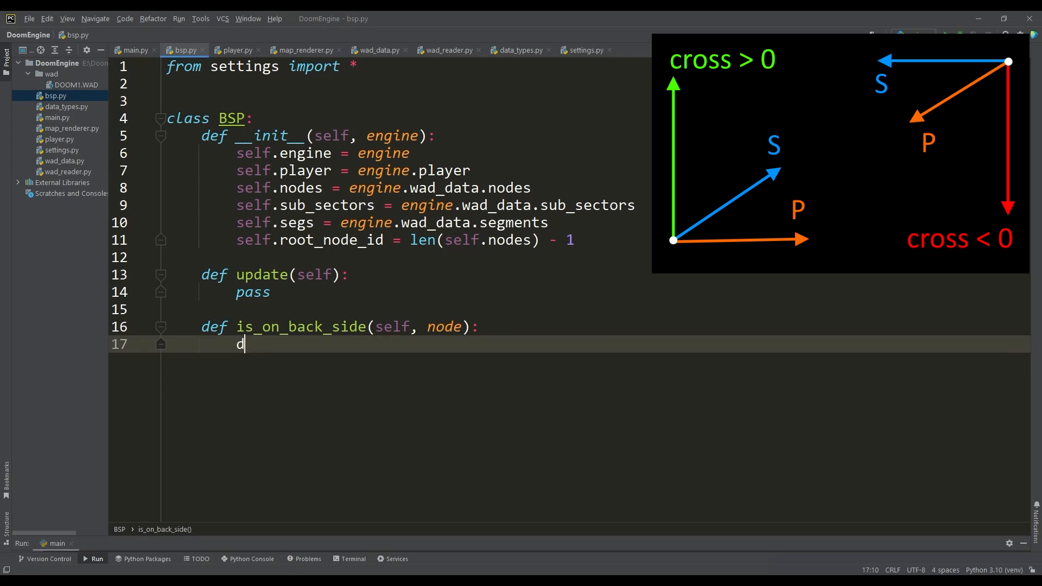
- Write is_on_back_side as a cross product of player offset and partition direction
type("dx = self.player.pos.x - node.x_partition")
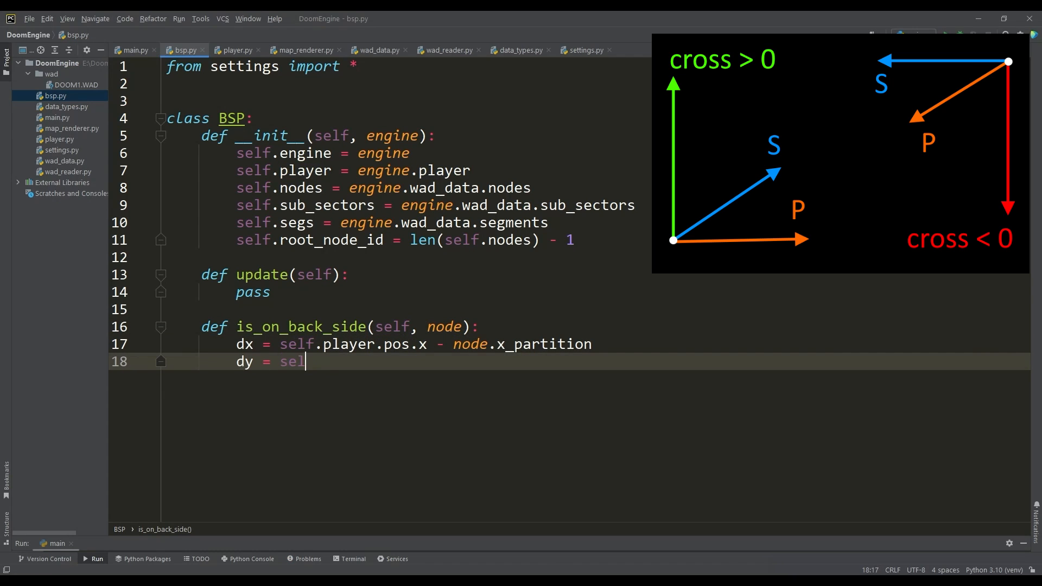
type("f.player.pos.y - node.y_partition")
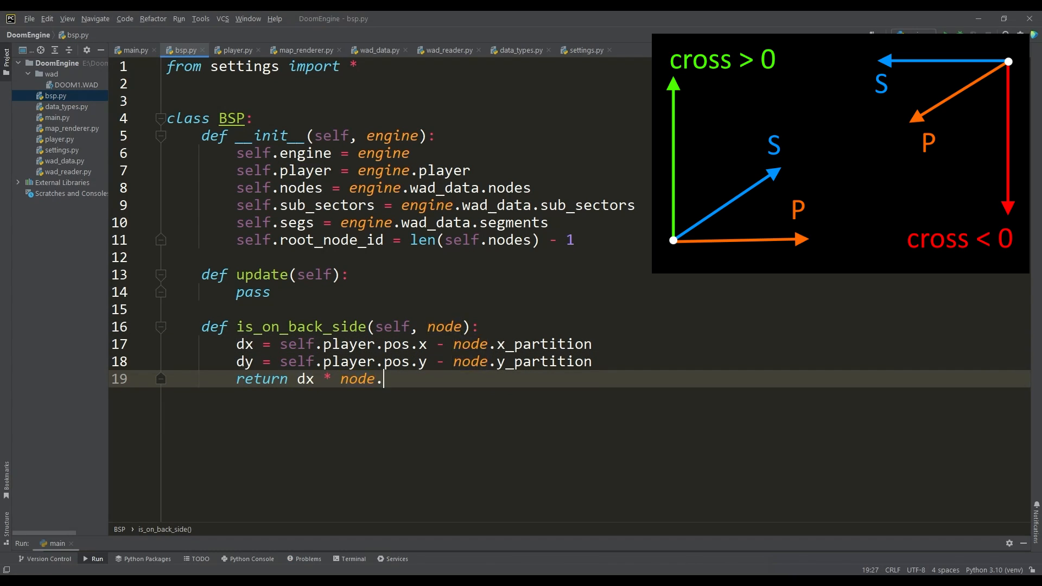
type("dy_partition - dy * node.dx_partition <= 0")
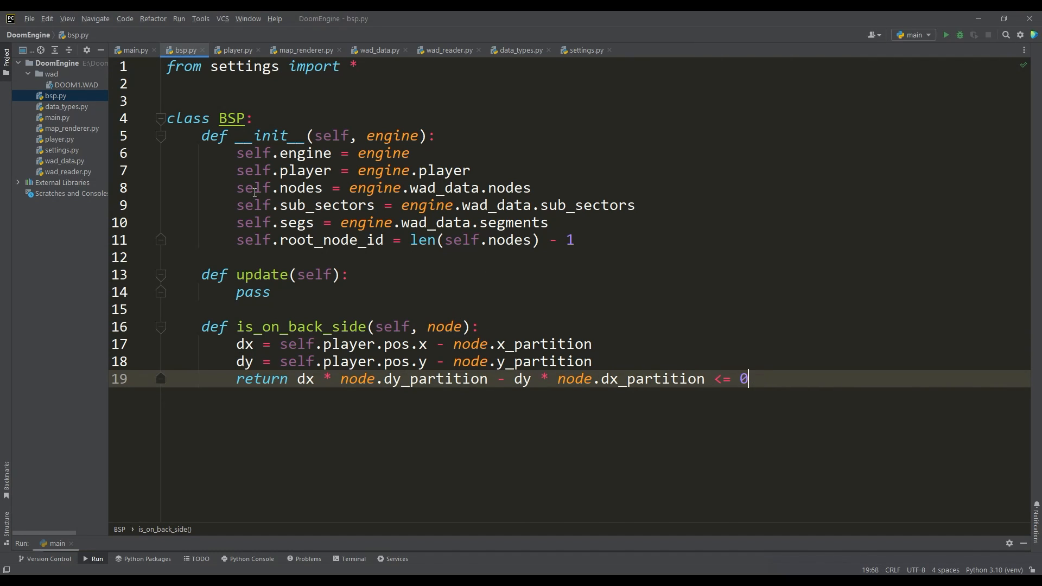
- Add render_bsp_node(node_id) recursing into the front and back children of self.nodes[node_id]
left_click(161, 137)
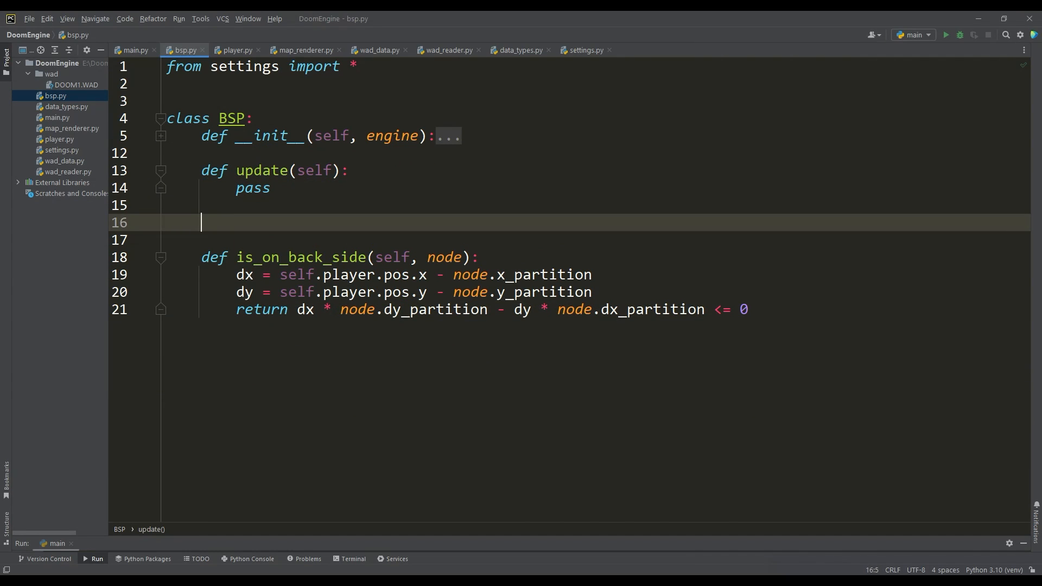
type("def render_bsp_node(self, node_id):")
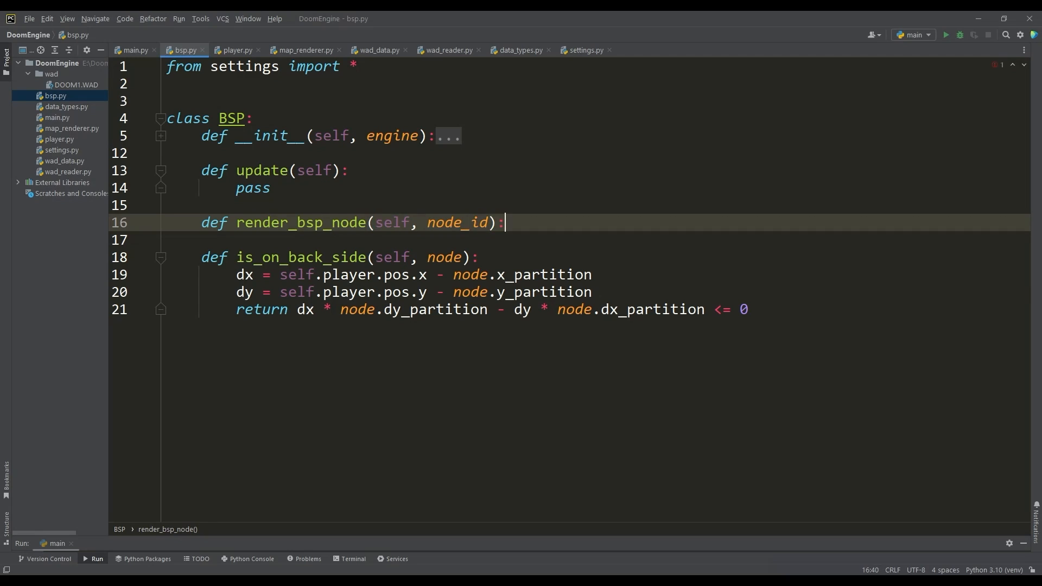
type("node = self.nodes[node_id]")
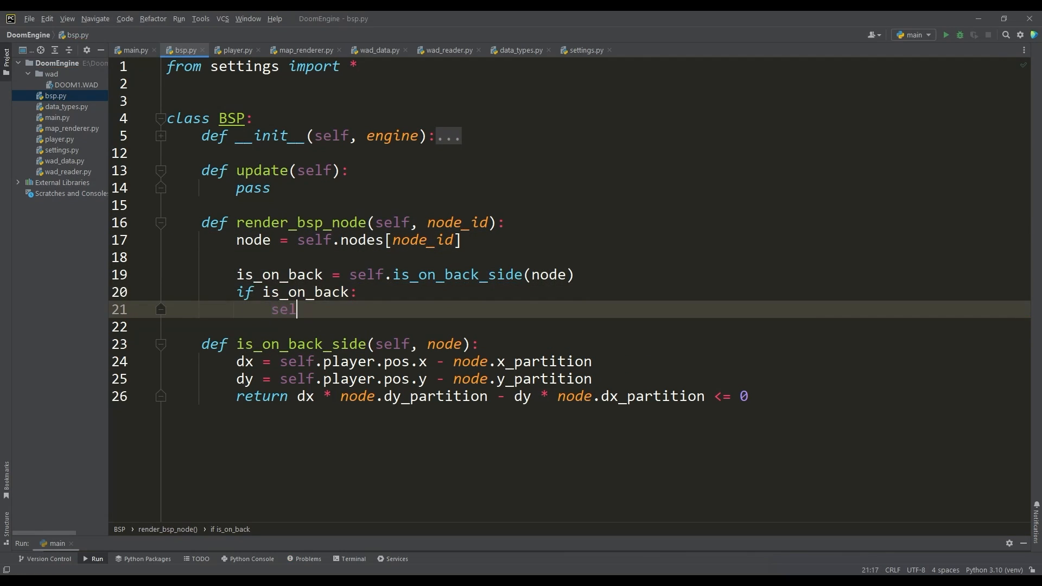
type("self.render_bsp_node(node.back_child_id)")
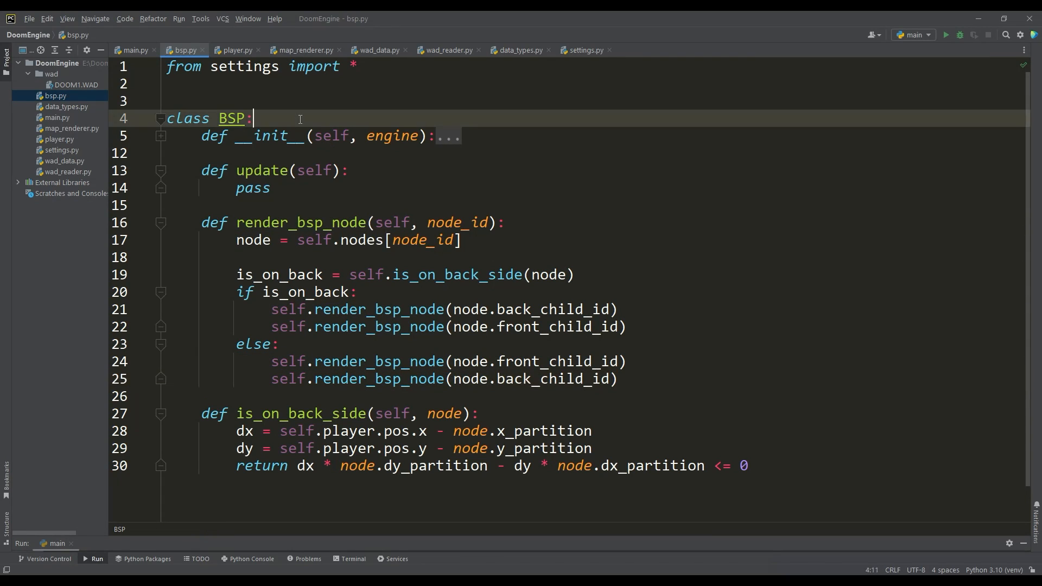
- Define SUB_SECTOR_IDENTIFIER = 0x8000 and call render_bsp_node(root_node_id) in update
type("SUB_SECTOR_IDENTIFIE")
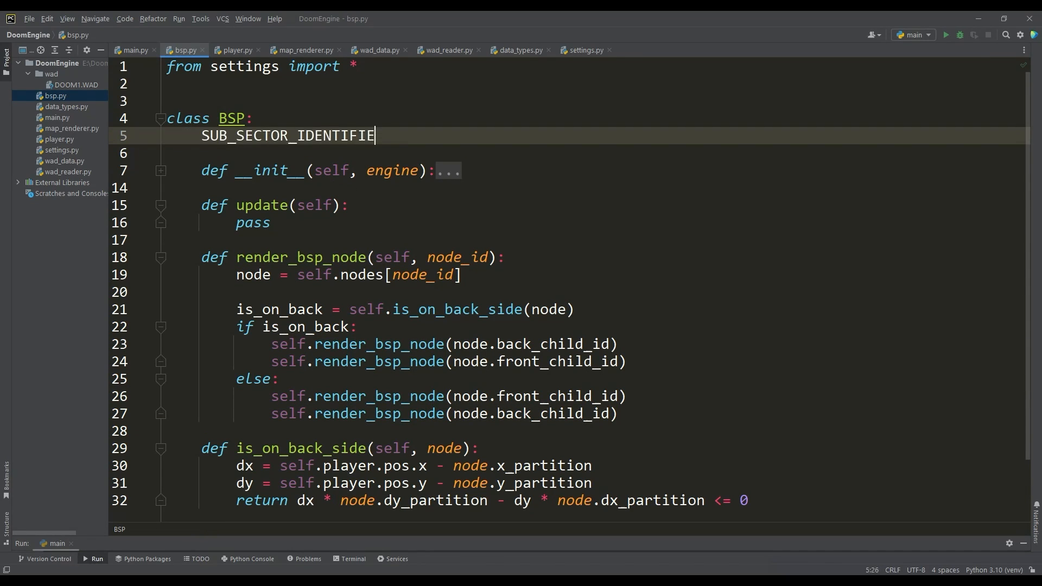
type("R = 0x8000  # 2**15 = 32768")
type("return None")
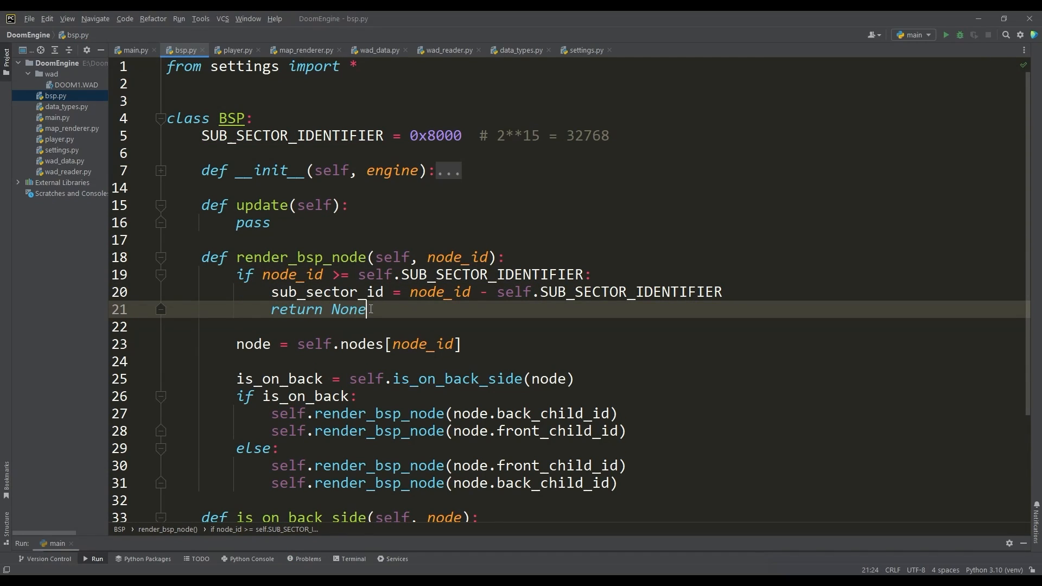
left_click(432, 275)
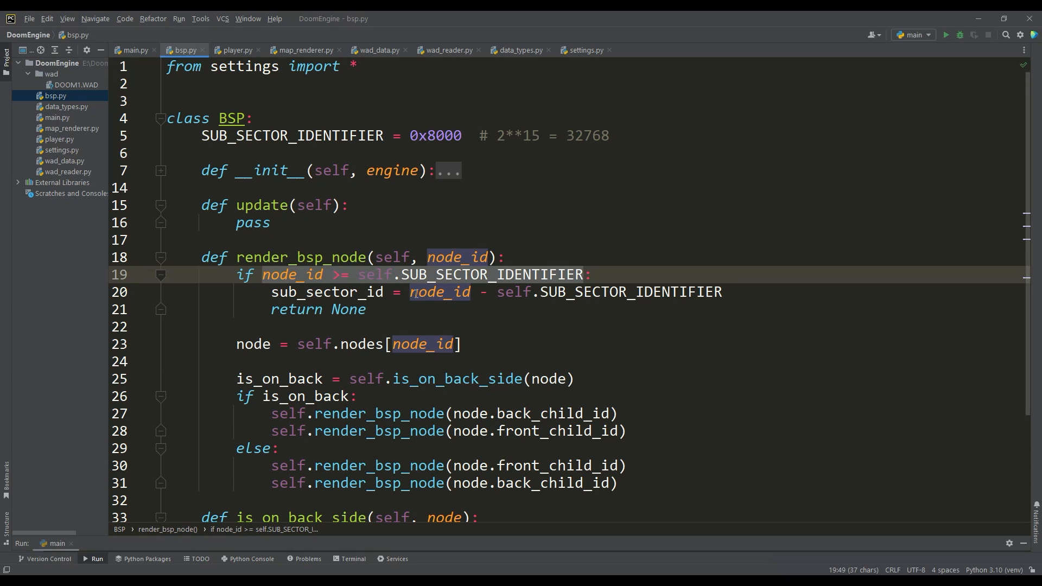
left_click(661, 292)
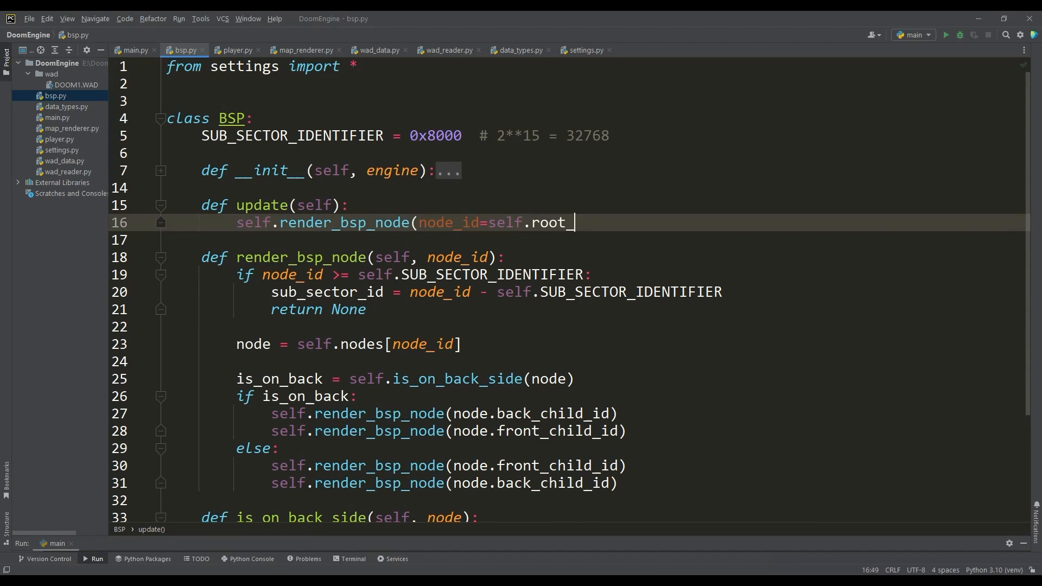
type("node_id)")
type("def")
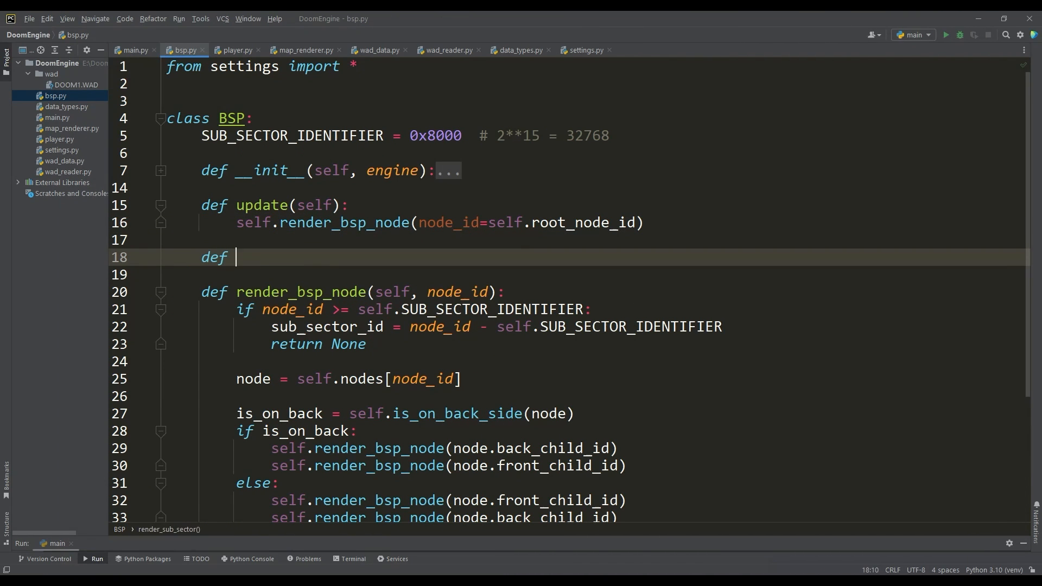
- Write render_sub_sector looping seg_count segs from first_seg_id, and call it from the leaf branch
scroll("up", 3)
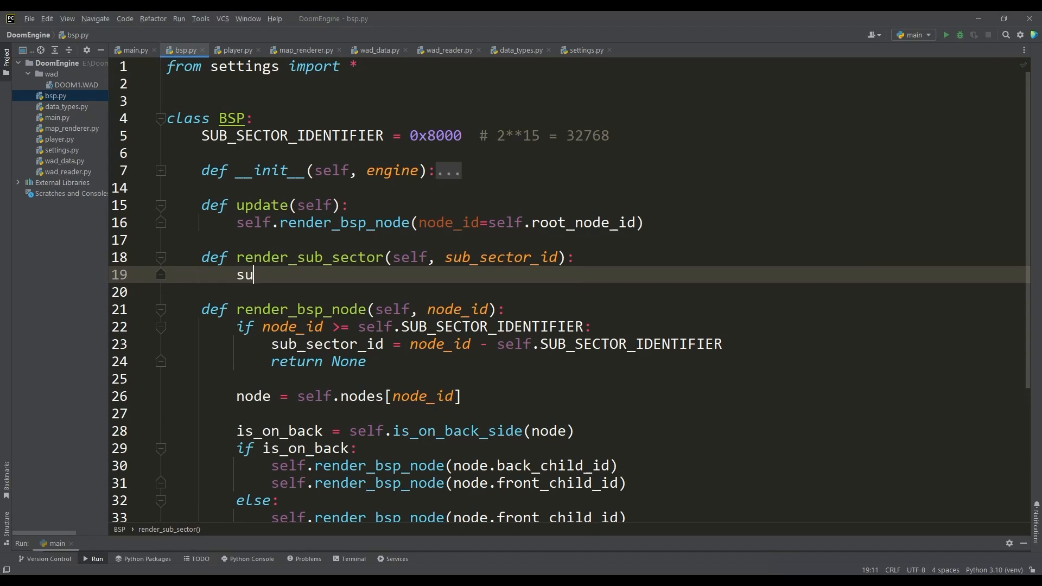
type("b_sector = self.sub_sectors[sub_sector_id]")
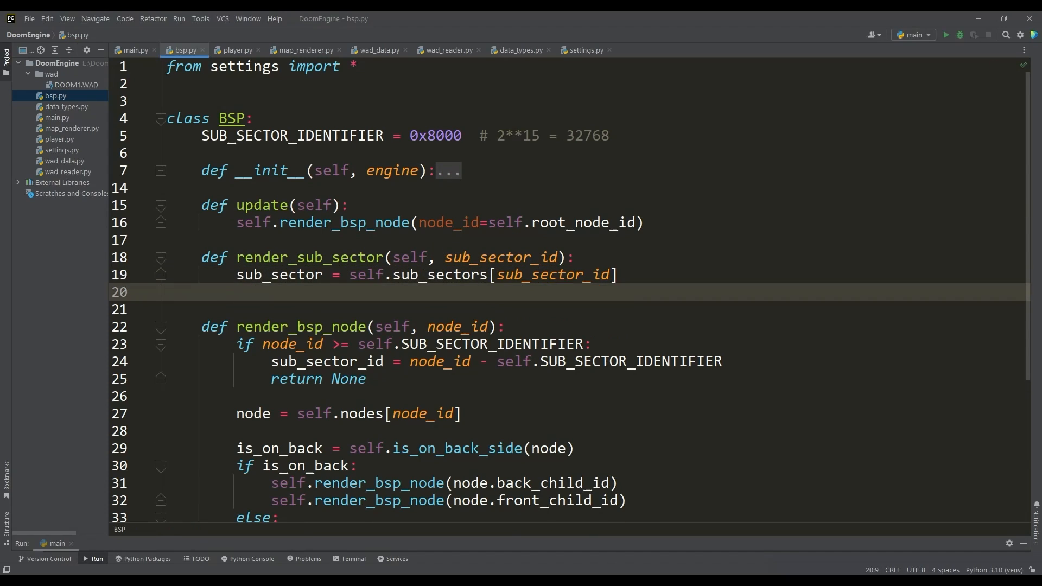
type("for i in range(sub_sector.seg_count):")
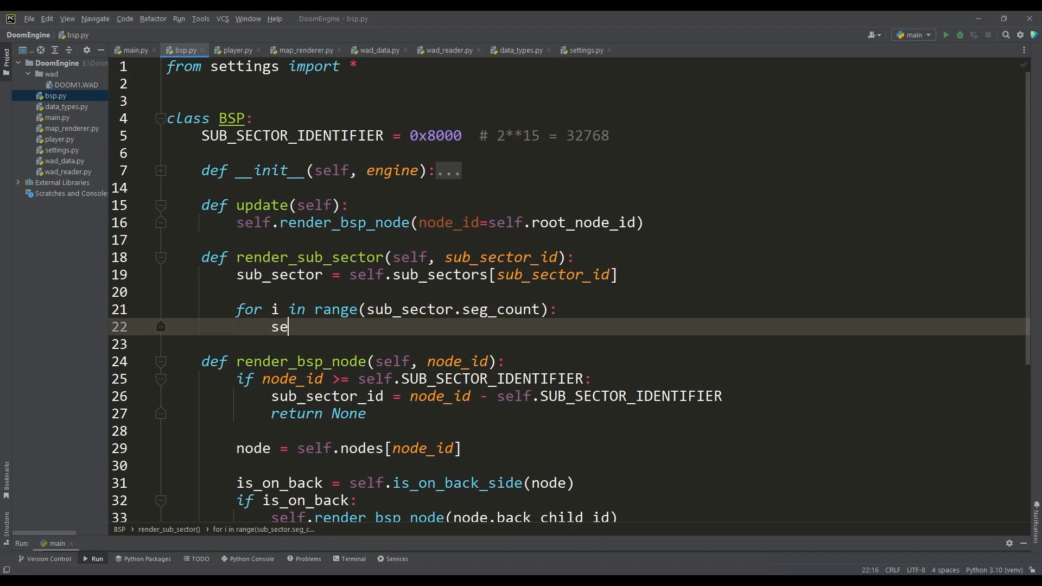
type("g = self.segs[sub_sector.first_seg_id + i]")
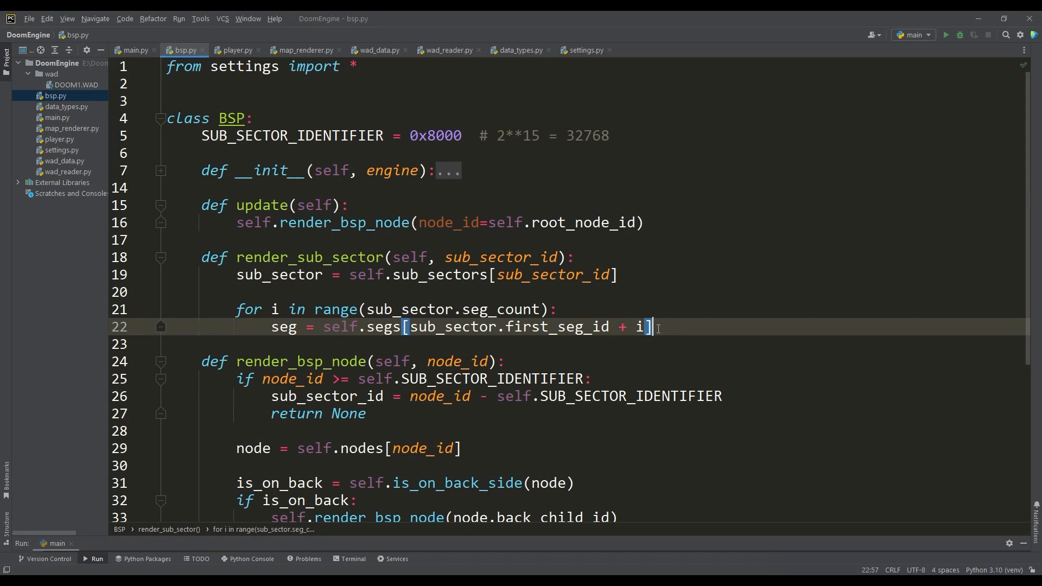
type("self.render_sub_sector(sub_sector_id")
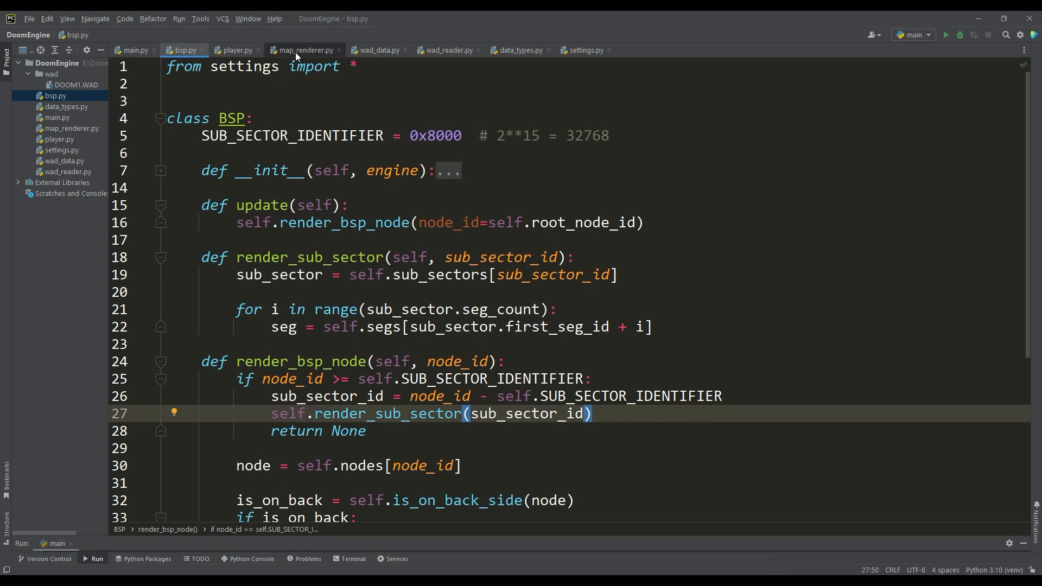
- Add get_color and draw_seg to map_renderer.py, drawing each seg between its start and end vertices
left_click(303, 50)
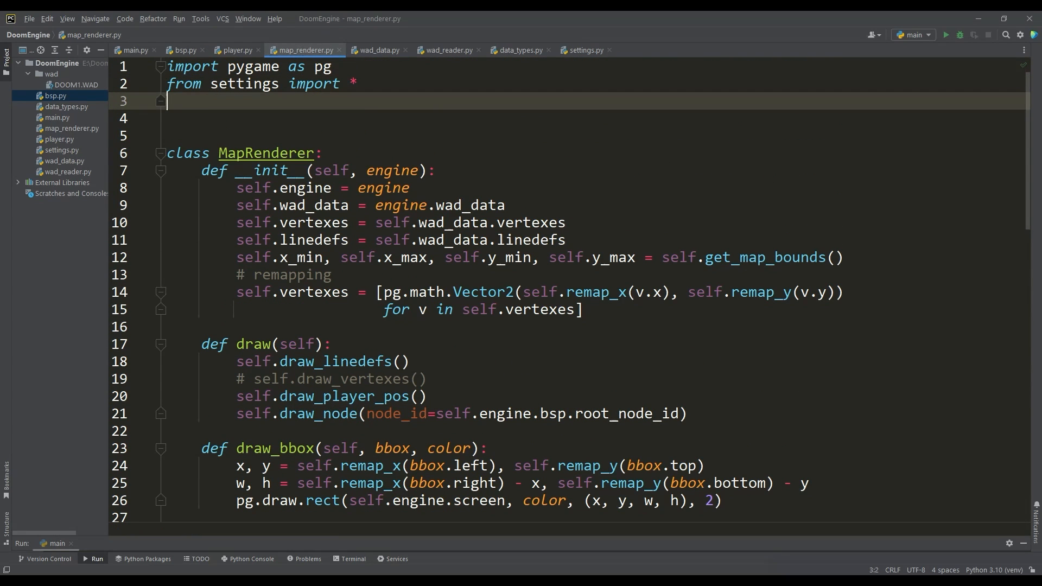
scroll("down", 3)
type("v2 = self.ve")
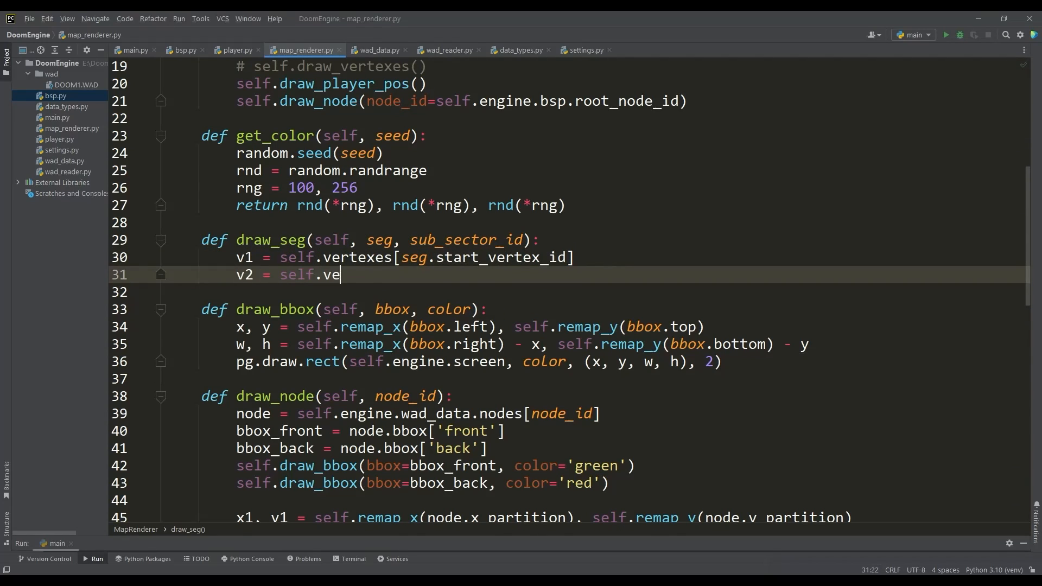
type("rtexes[seg.end_vertex_id]")
type("pg.time")
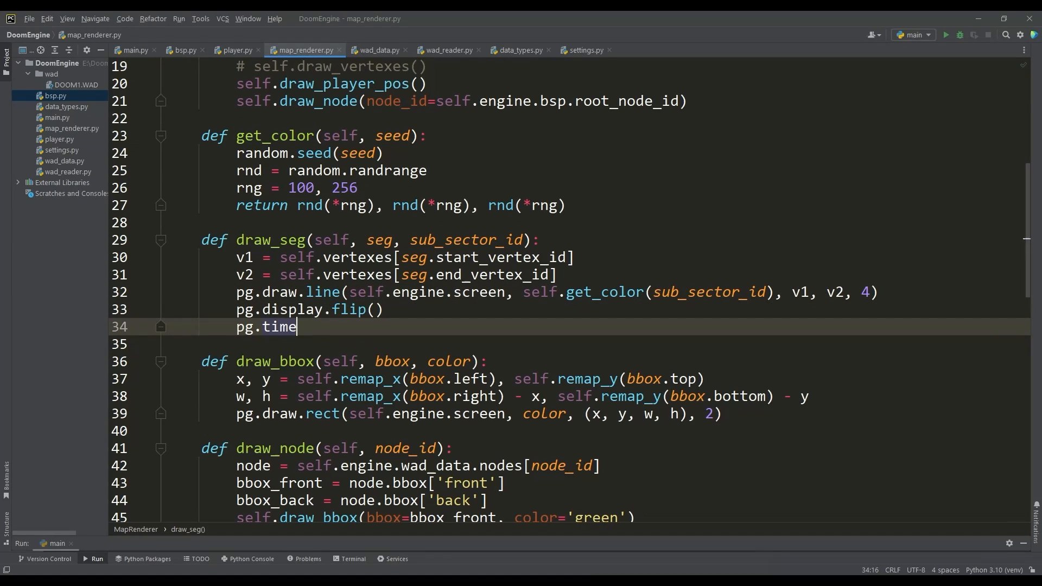
- Call self.engine.map_renderer.draw_seg(seg) in render_sub_sector and run the engine
left_click(180, 50)
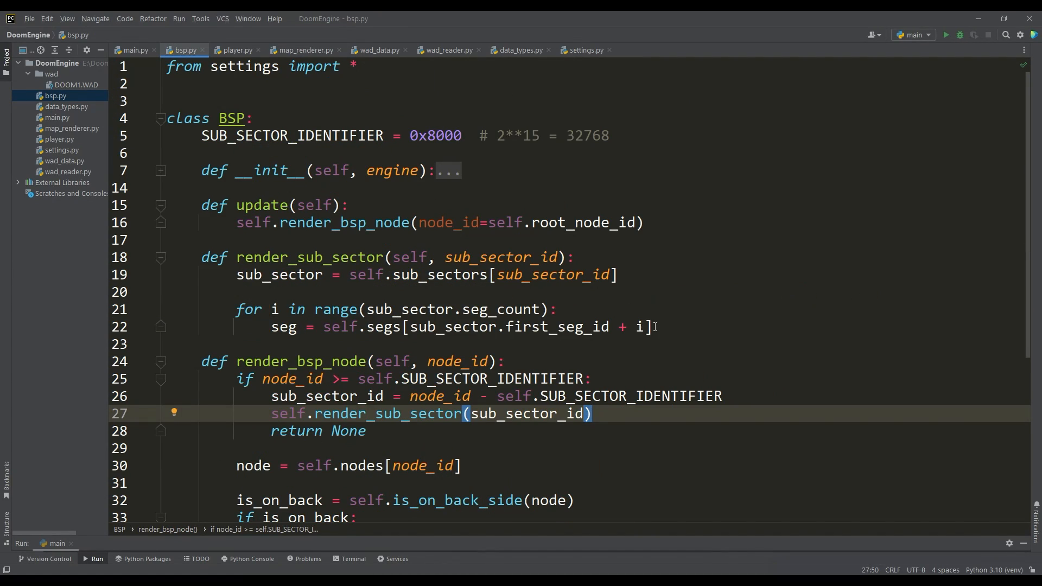
type("self.engine.map_renderer.draw_seg(seg")
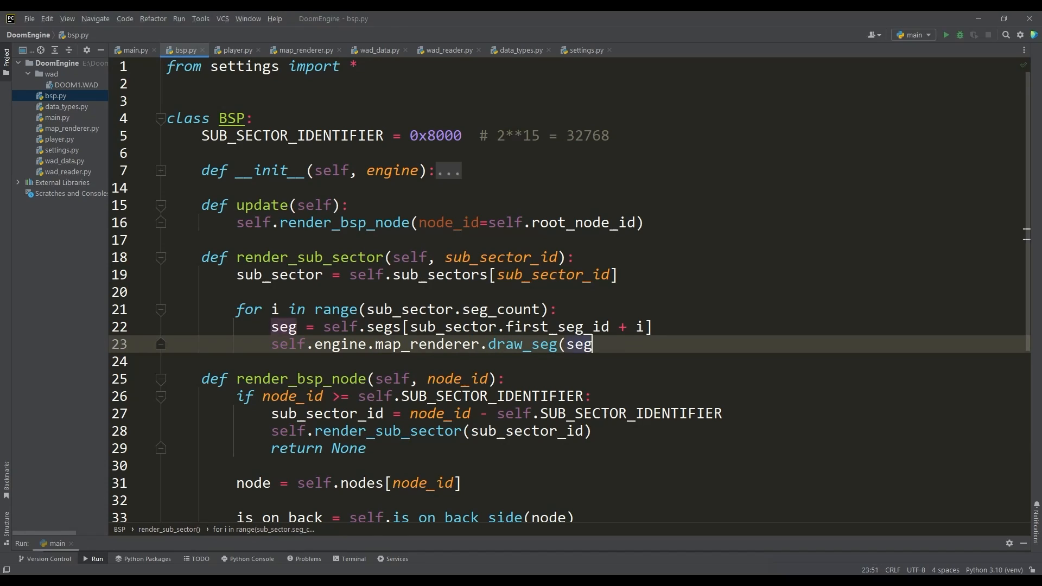
left_click(945, 35)
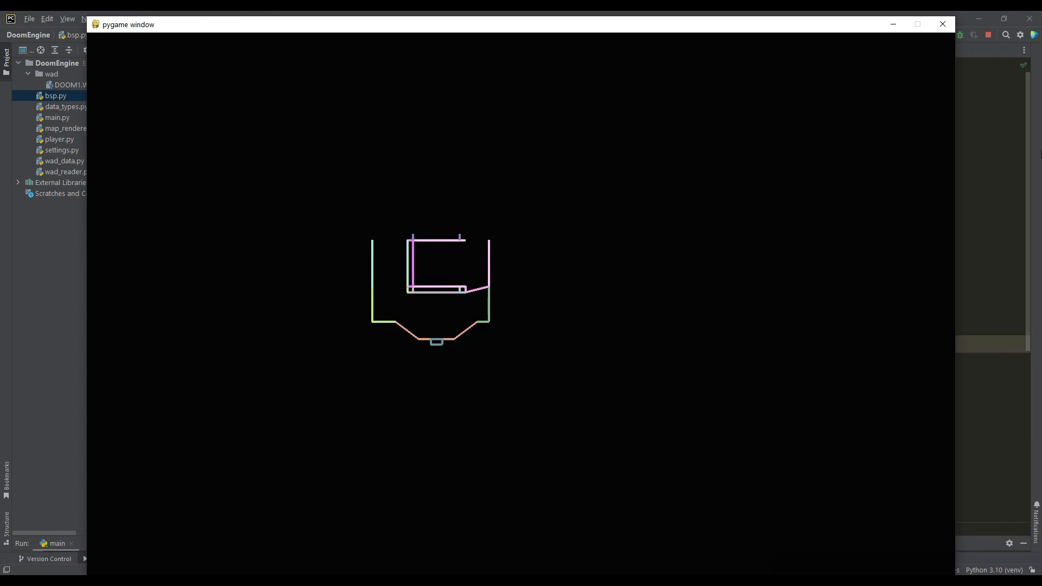